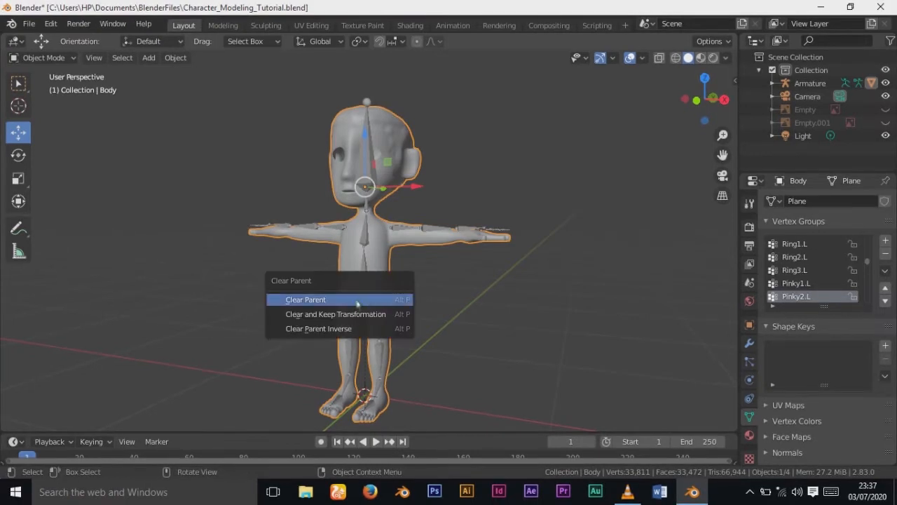
- Clear the Body mesh's parent so it is detached from the armature
click(306, 300)
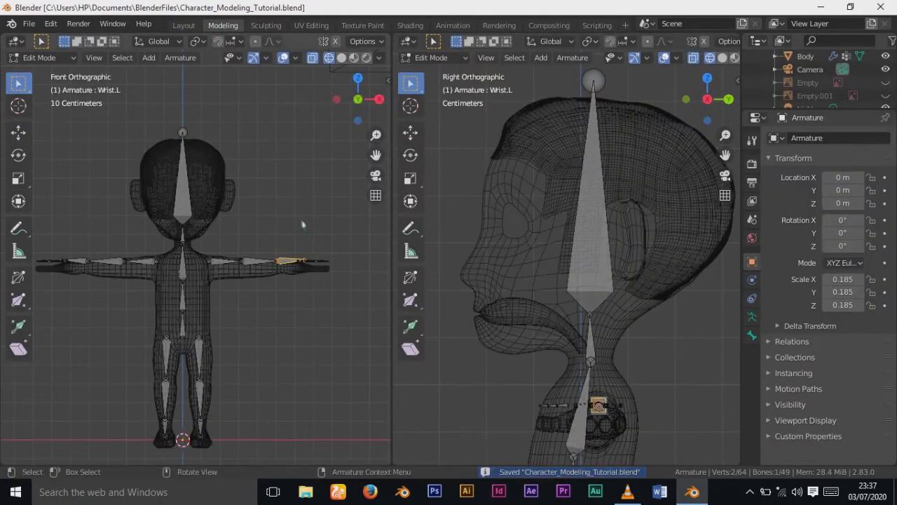
mouse_move(530, 255)
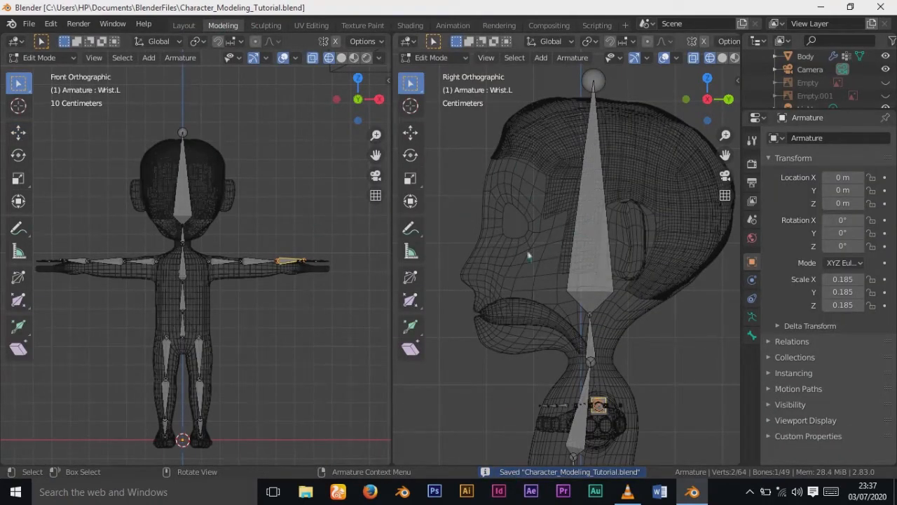
- Leave armature Edit Mode to return to Object Mode before editing the Body
key(Tab)
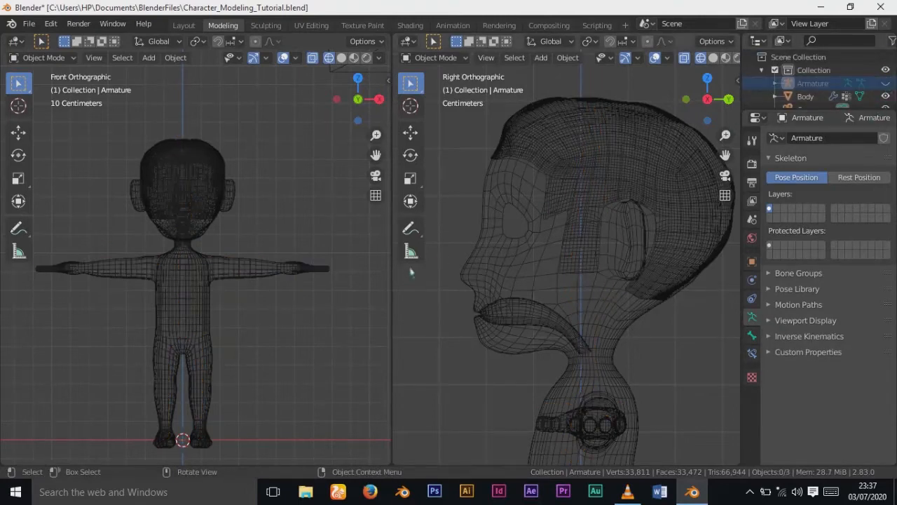
mouse_move(522, 233)
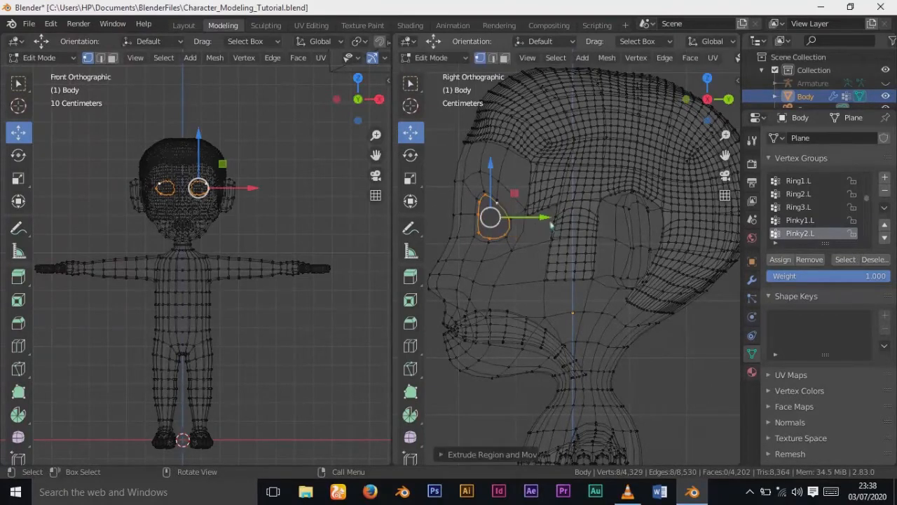
- Move the extruded eye loop back into the head and scale it to start the socket wall
key(g)
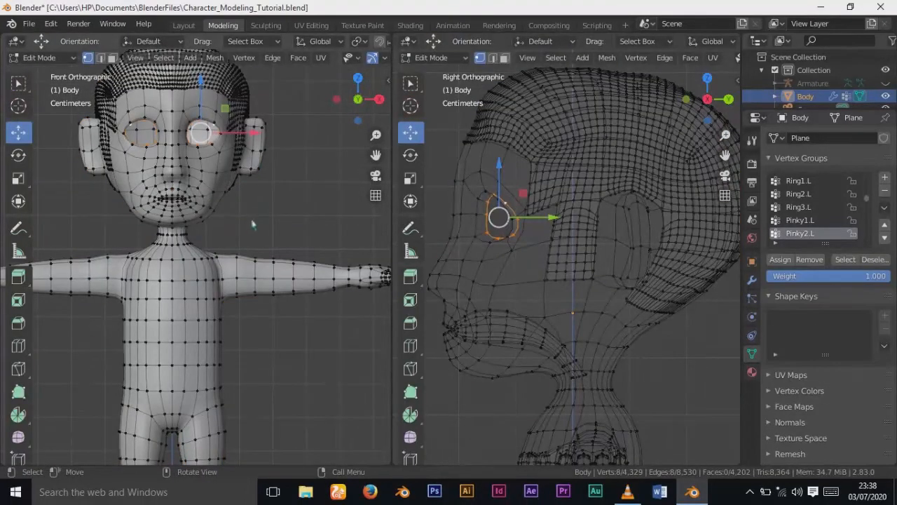
scroll(down, 3)
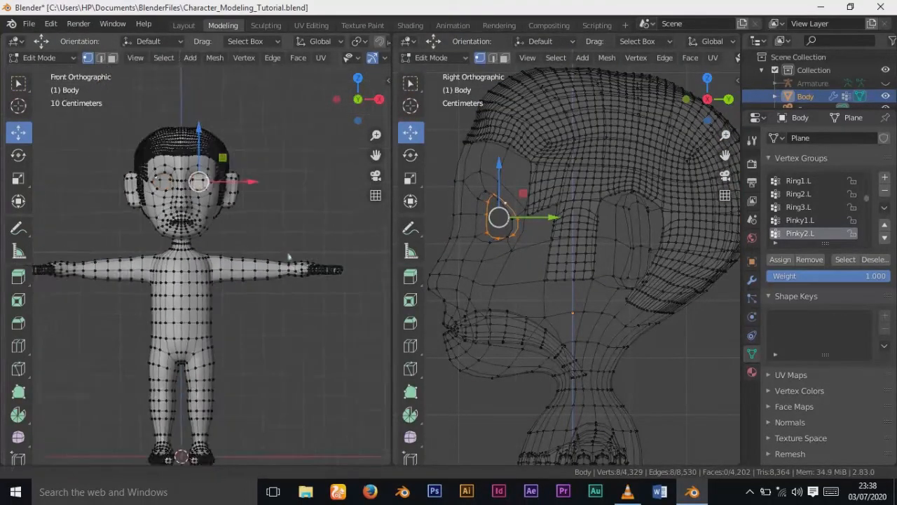
scroll(up, 3)
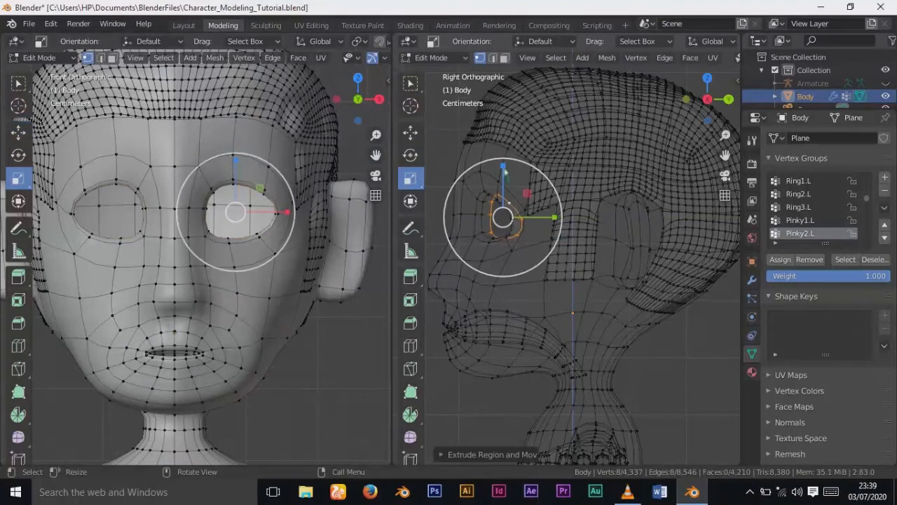
key(s)
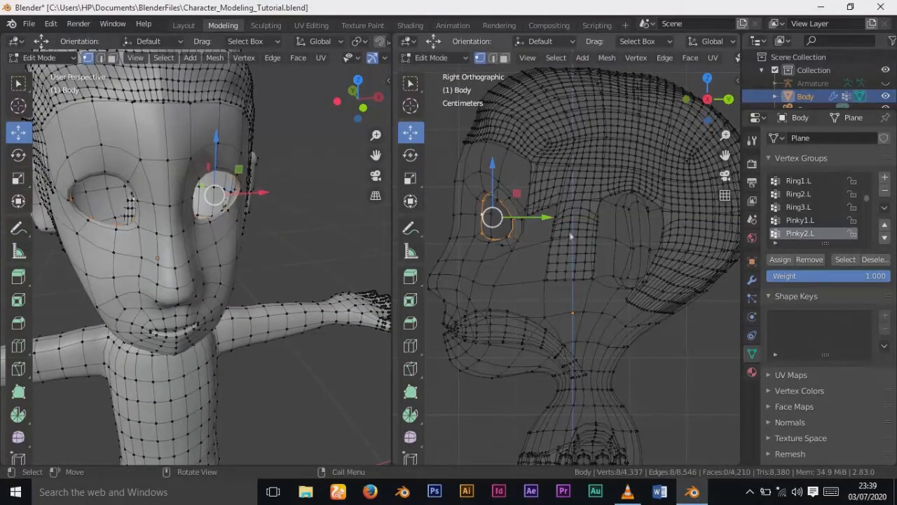
mouse_move(673, 174)
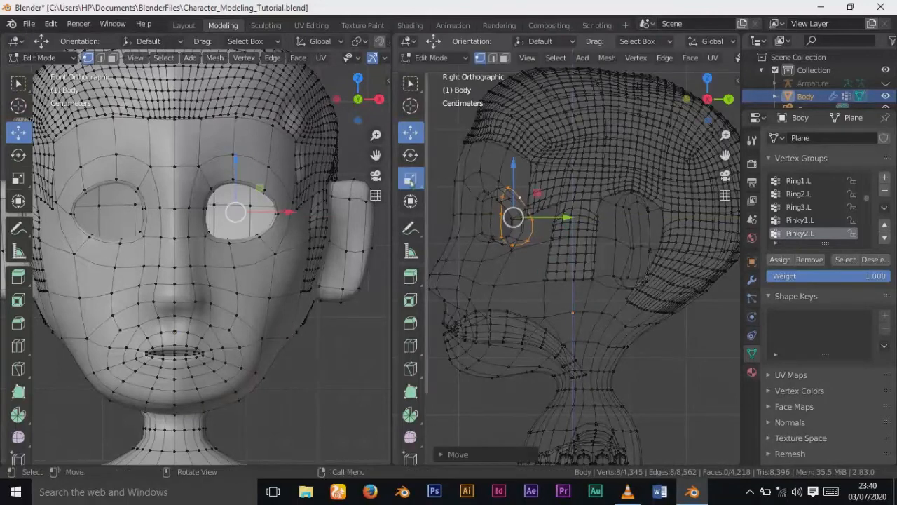
- Shrink the socket loop inward, constraining the scale to one axis, so it recedes around the eyeball
key(s)
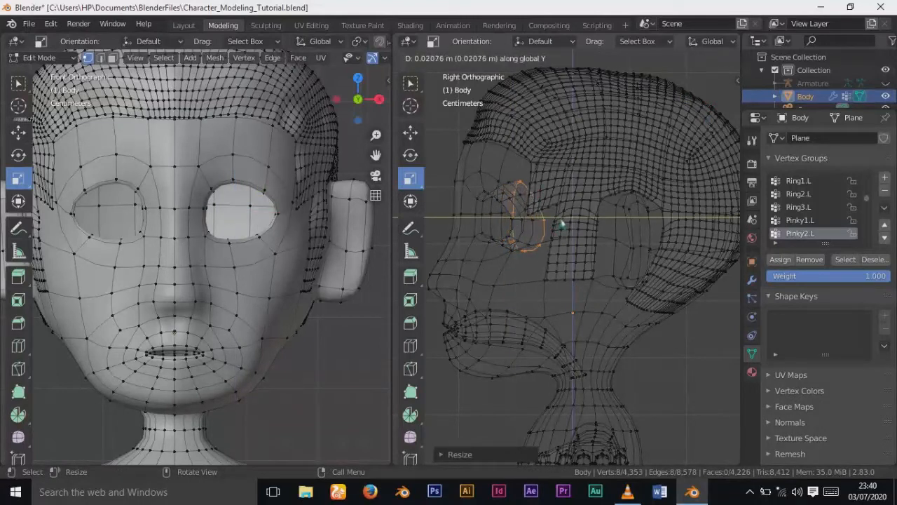
key(s)
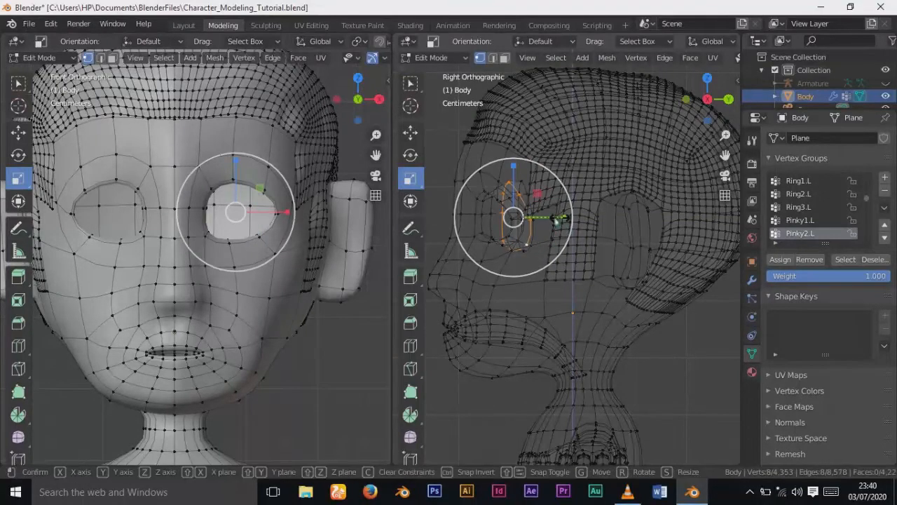
mouse_move(533, 222)
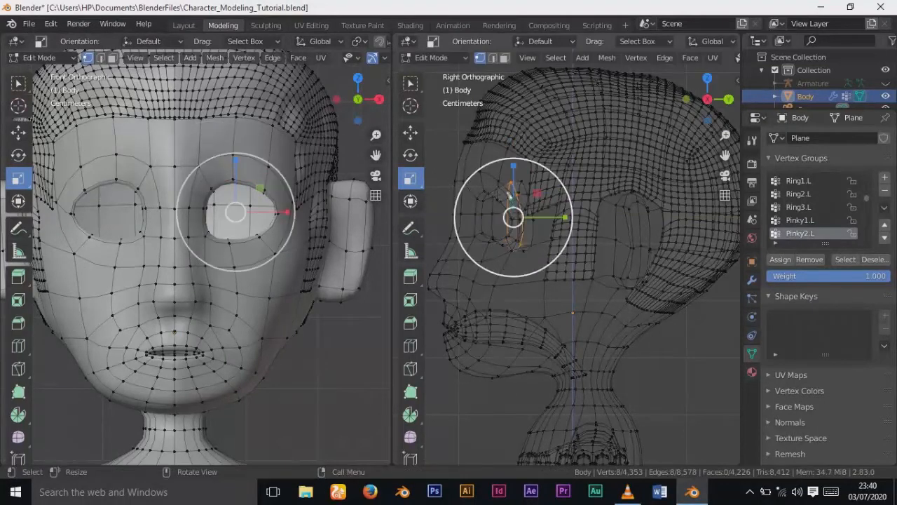
key(s)
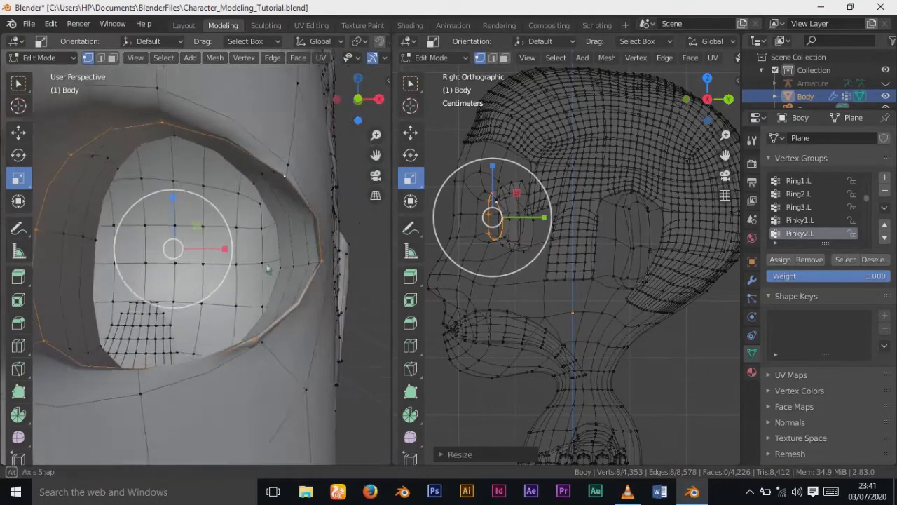
- Smooth the socket vertices and slide the rim edge loop so it wraps evenly around the eyeball
drag(210, 280, 140, 211)
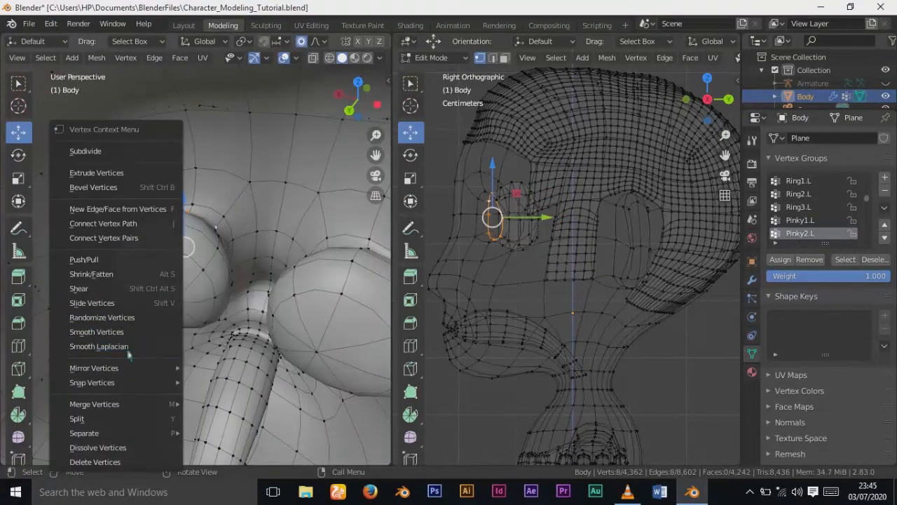
click(96, 331)
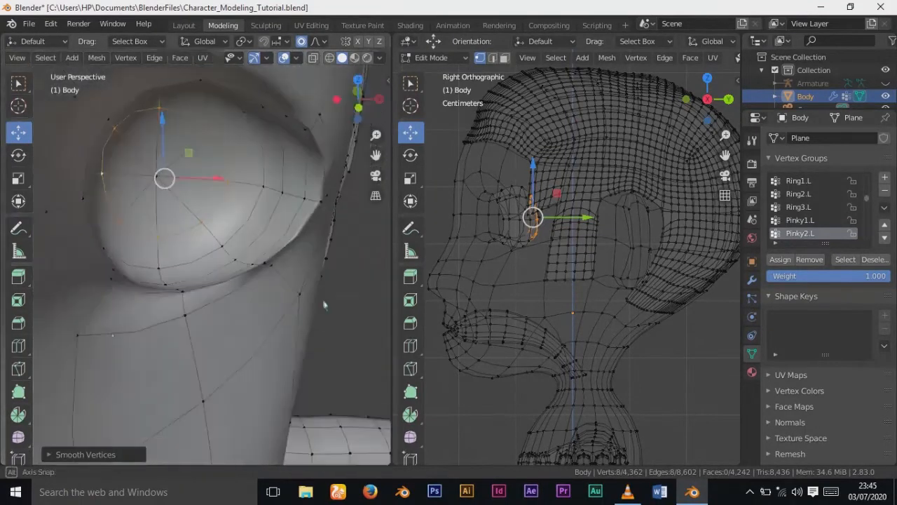
key(ctrl+r)
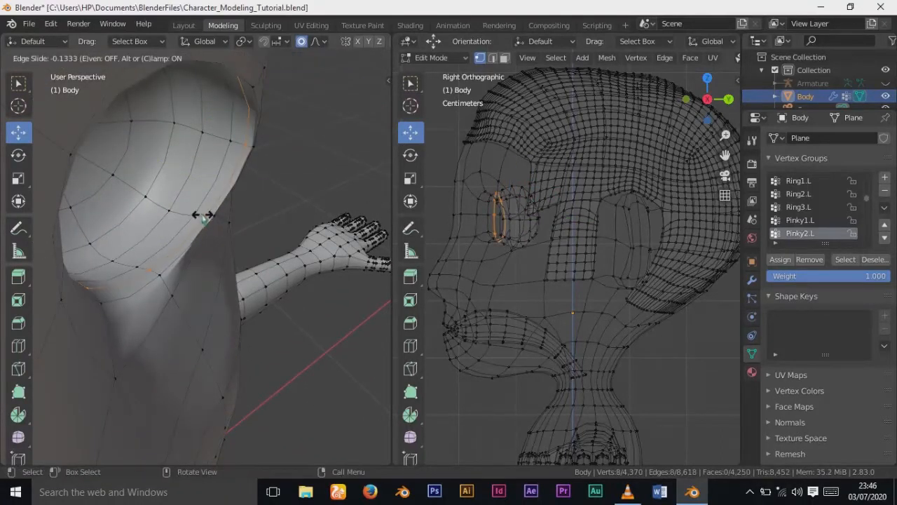
mouse_move(197, 209)
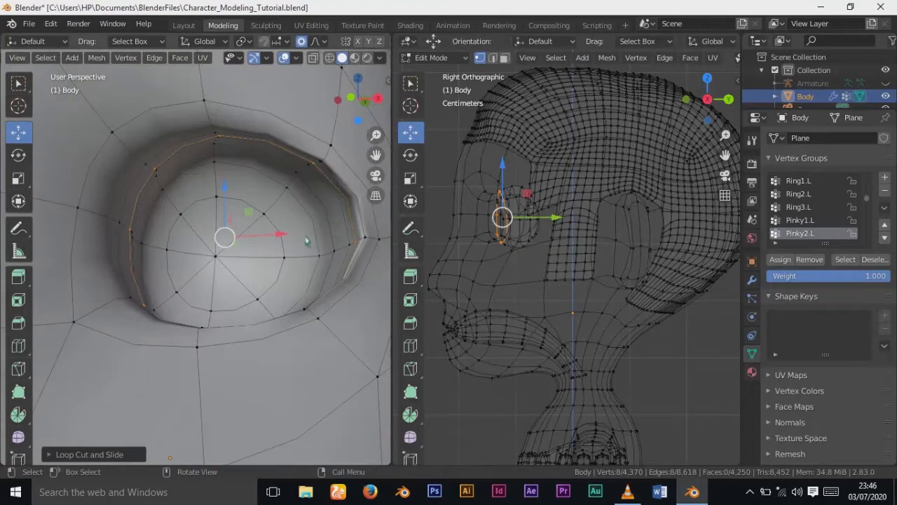
- Add an extra loop cut inside the eye socket and view the face straight on
key(s)
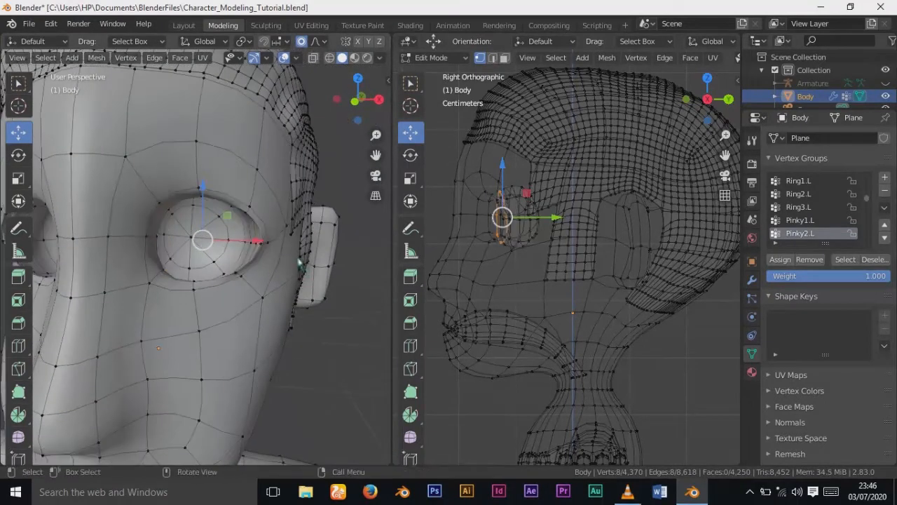
key(s)
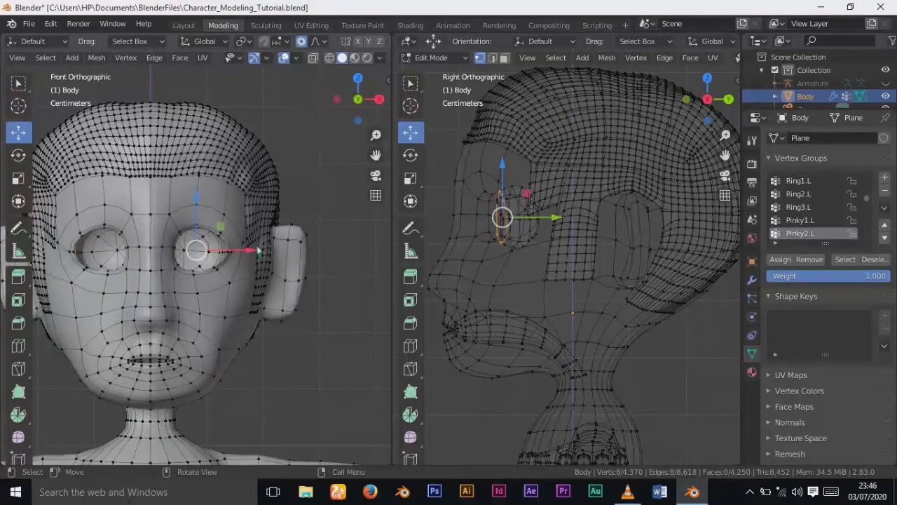
scroll(up, 3)
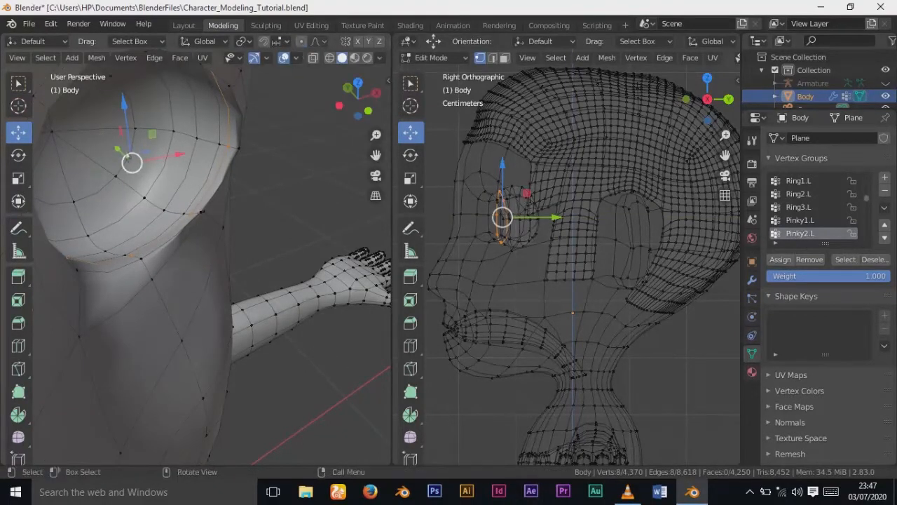
- Nudge socket vertices with proportional-editing falloff to fit snugly around the eyeball
key(g)
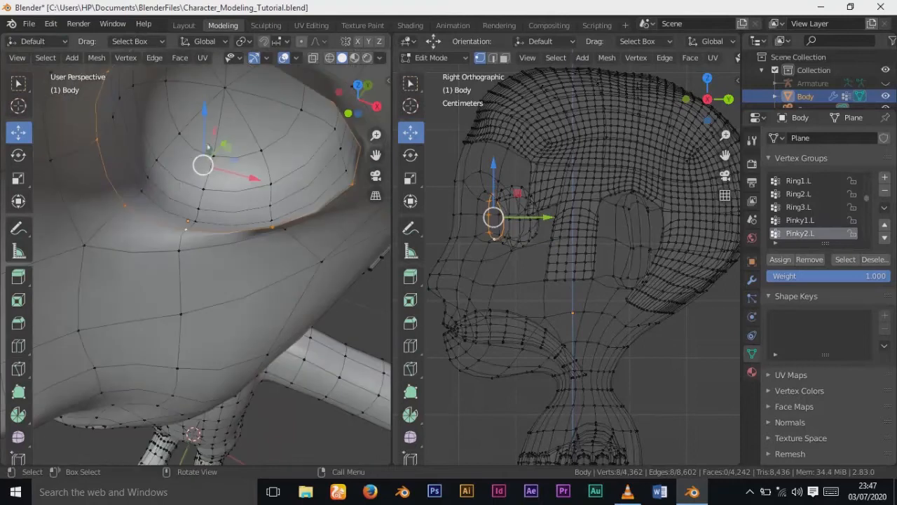
key(g)
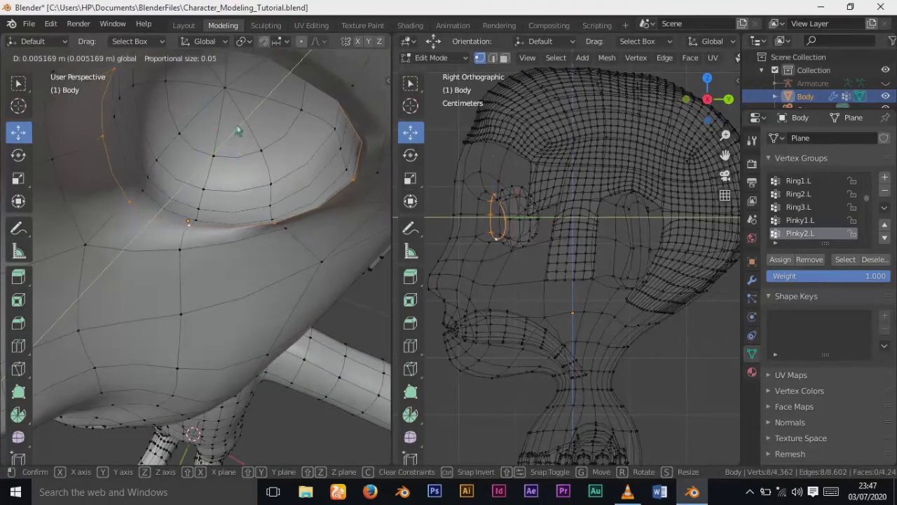
mouse_move(251, 112)
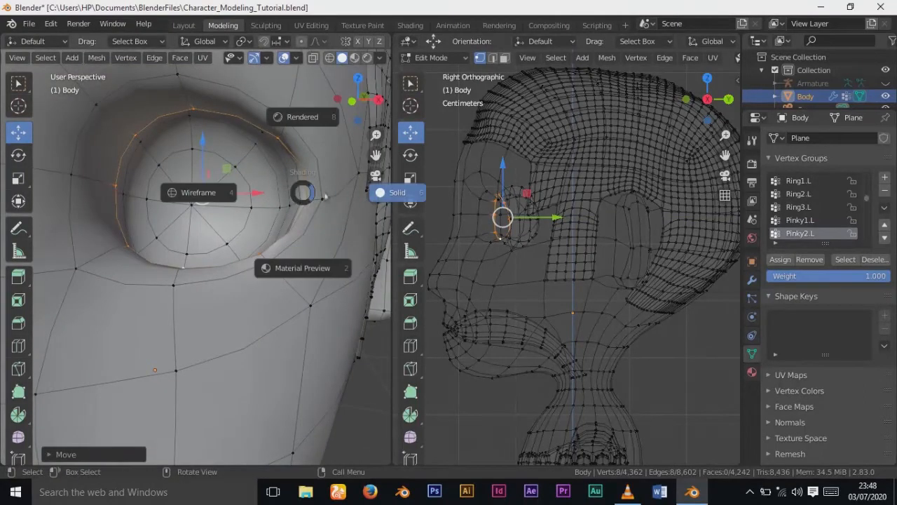
- Return the Body to Object Mode with recessed sockets and save the file
key(Tab)
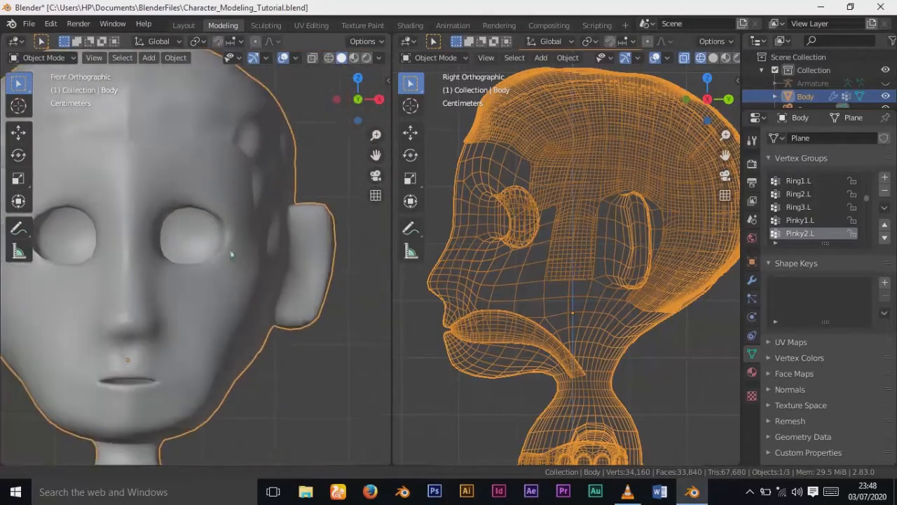
scroll(down, 3)
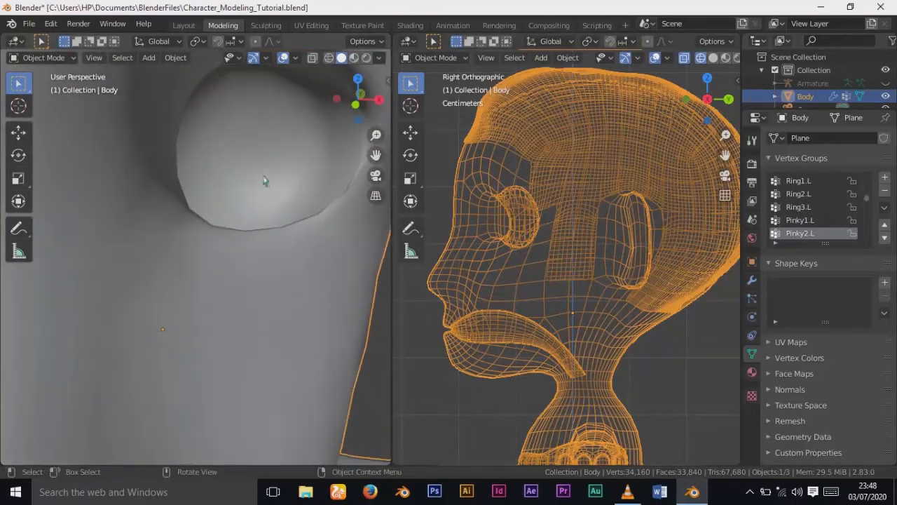
mouse_move(342, 210)
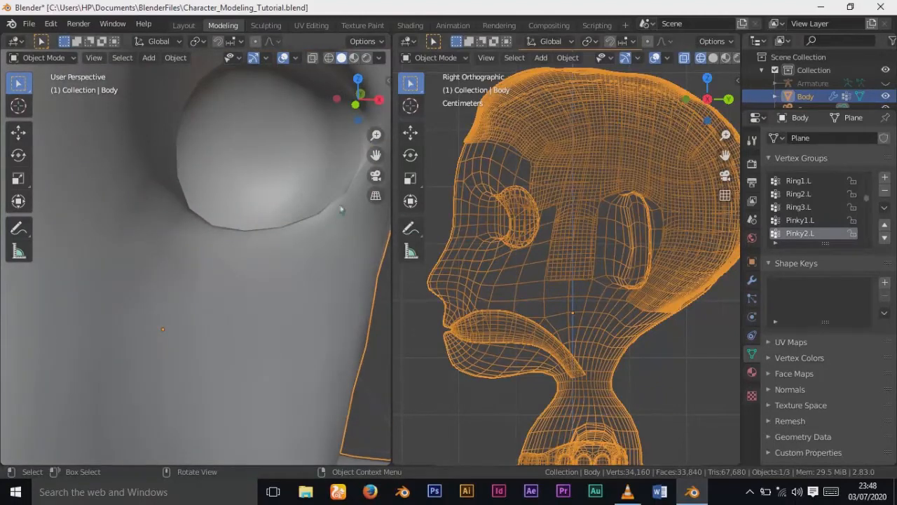
key(ctrl+s)
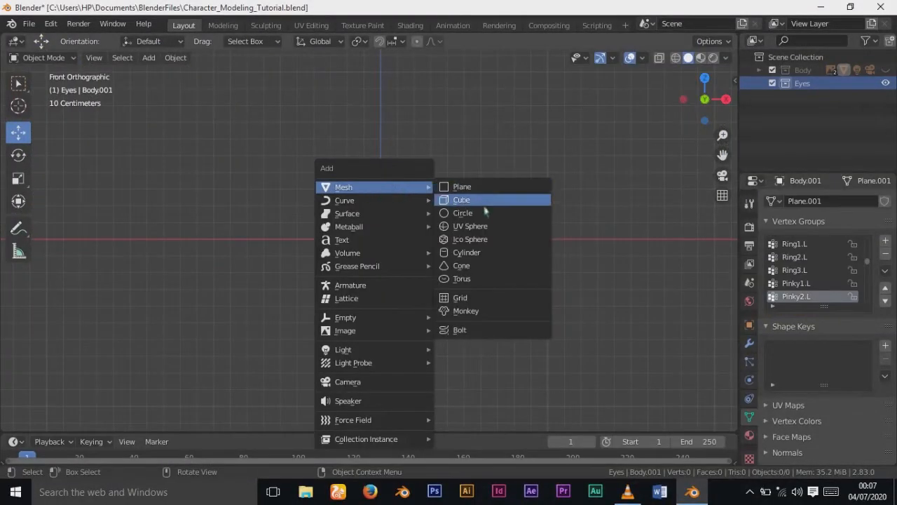
- Add a UV sphere for the eyeball and set its Segments to 8 and Rings in the Add panel
click(471, 226)
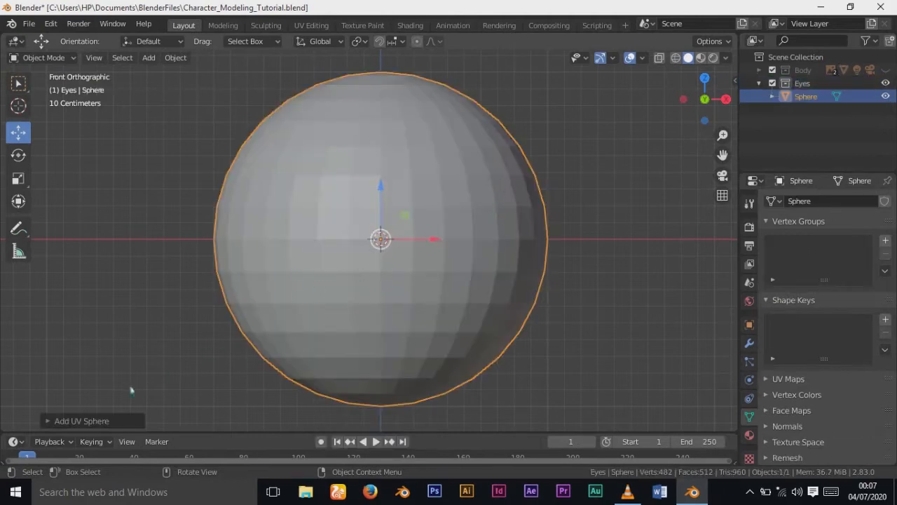
click(82, 421)
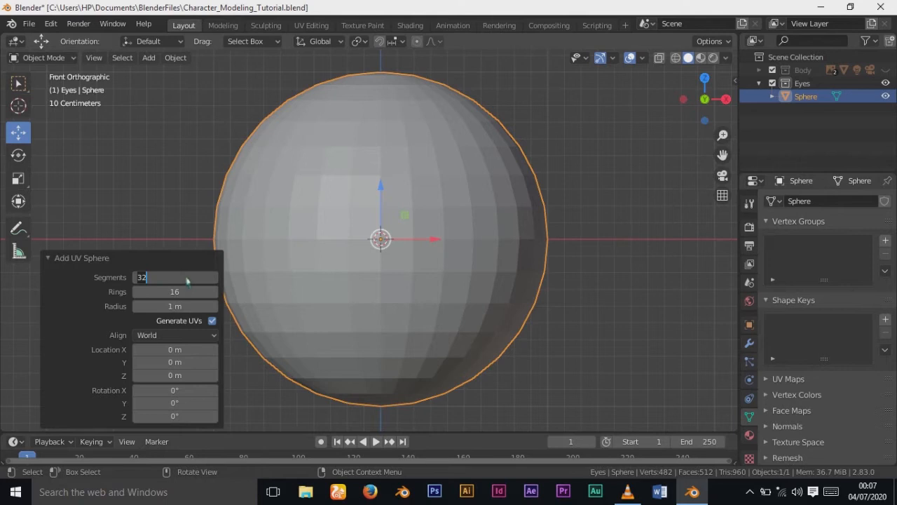
text(8)
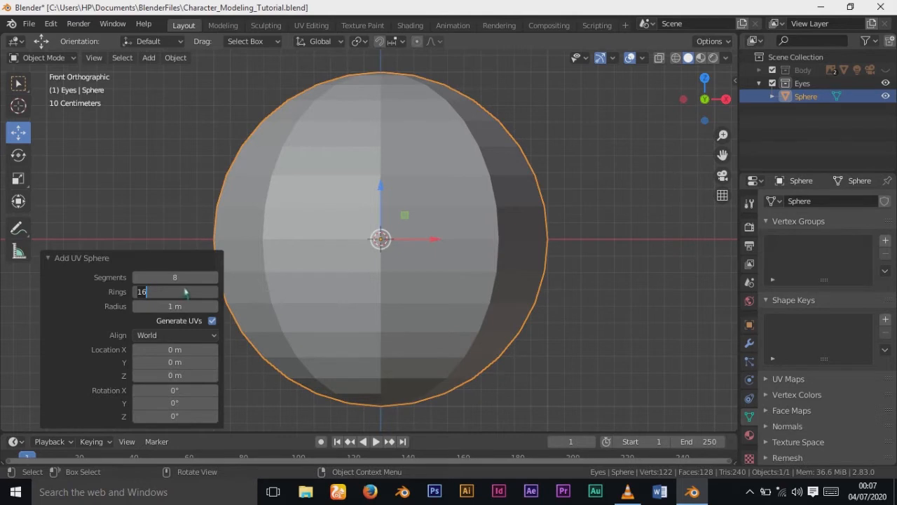
text(32)
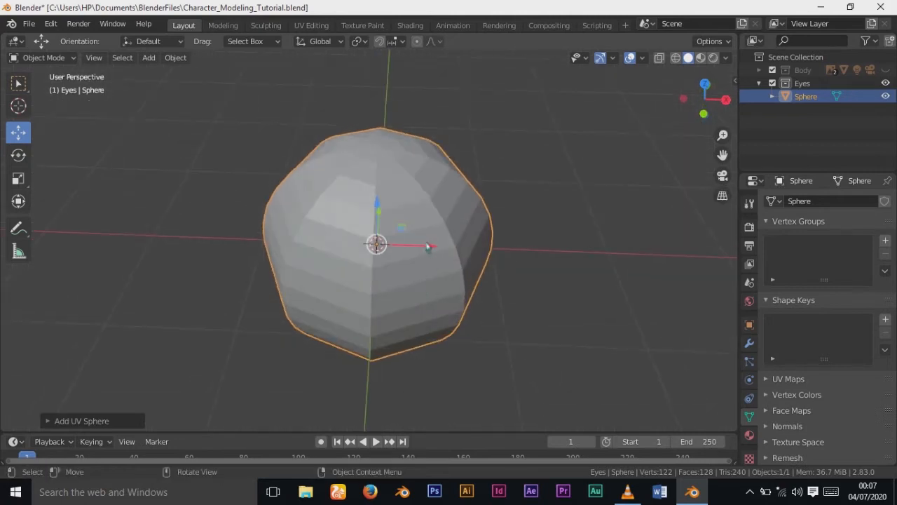
- Rotate the sphere 90° so its pole faces forward and shade it smooth
key(r)
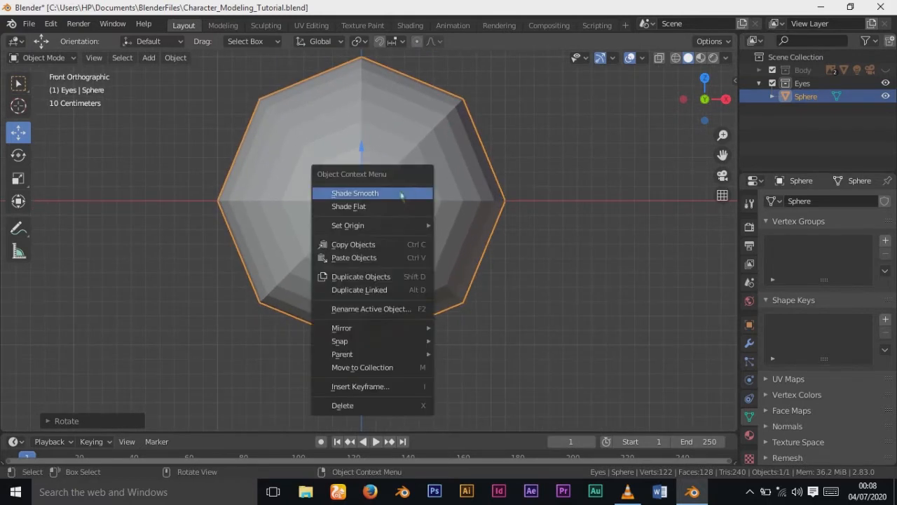
click(355, 193)
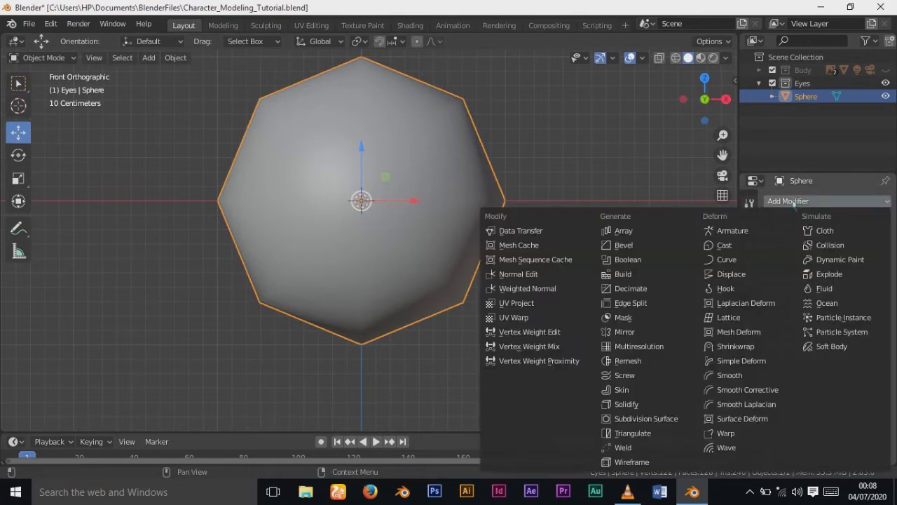
- Add a Subdivision Surface modifier at viewport level 1 and duplicate the sphere as Sphere.001
click(645, 418)
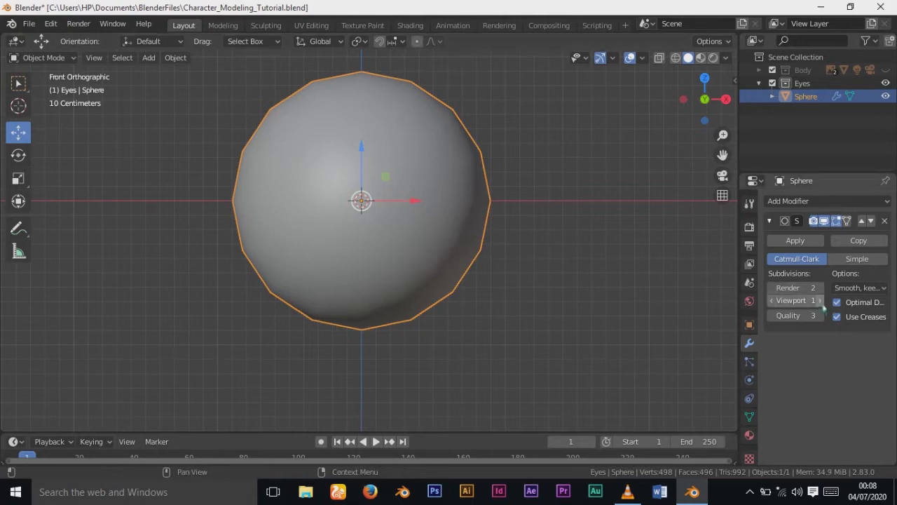
click(813, 301)
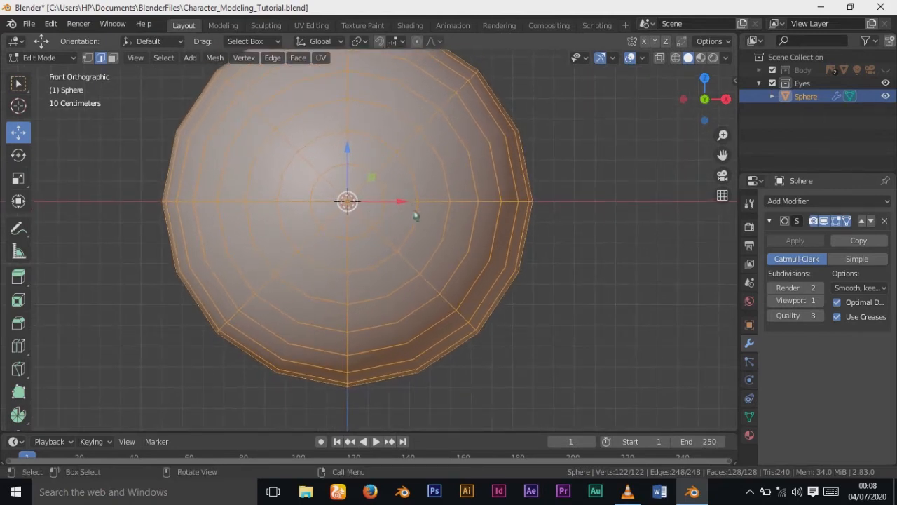
mouse_move(450, 212)
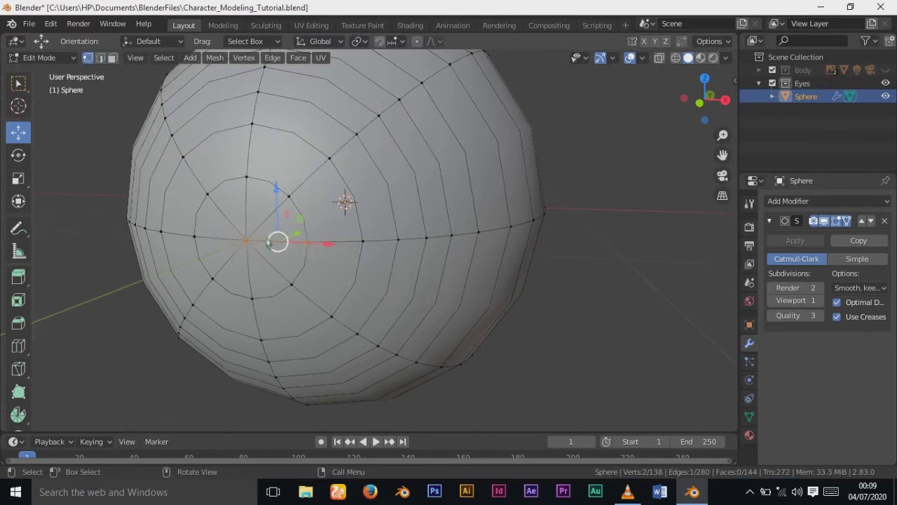
click(246, 241)
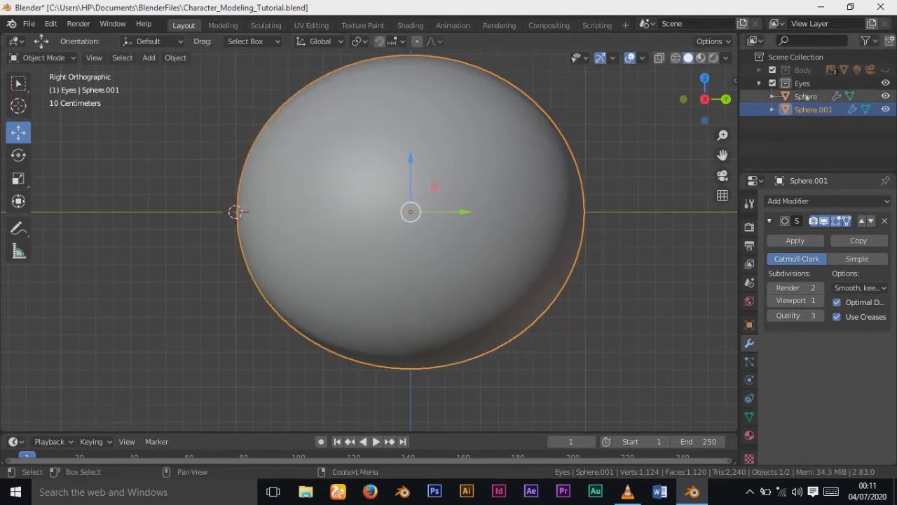
- Rename the two spheres in the Outliner to Eye_Inner and Eye_Outer
click(806, 96)
text(Eye_Inner)
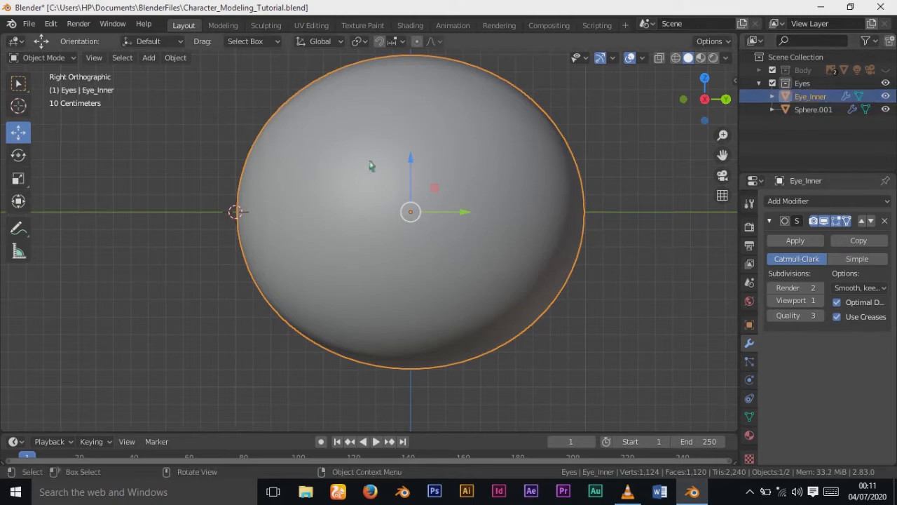
click(813, 109)
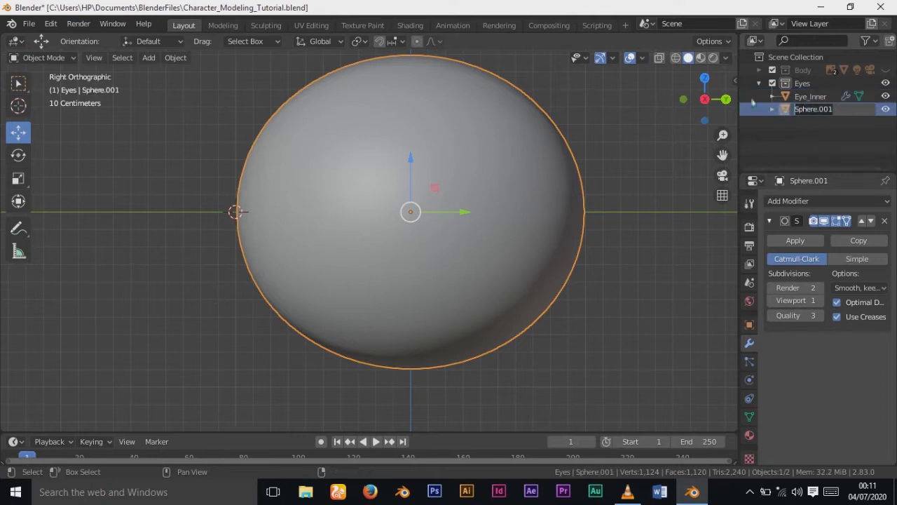
double_click(813, 110)
text(Eye_Outer)
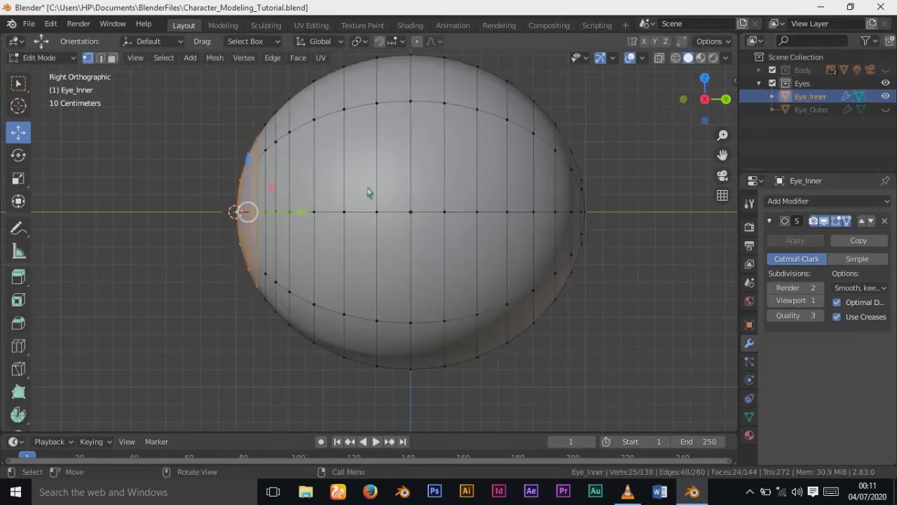
- Scale Eye_Inner's front vertices to zero on Y to flatten its front cap
key(s)
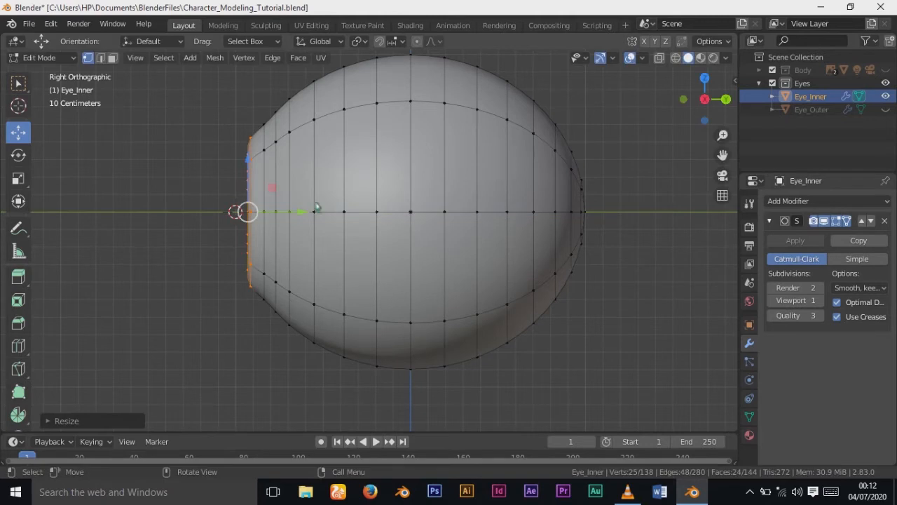
key(s)
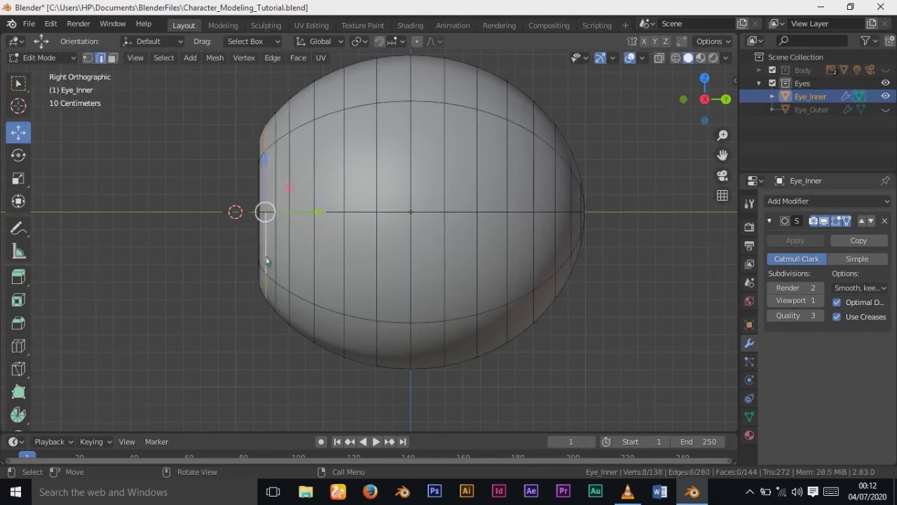
right_click(283, 211)
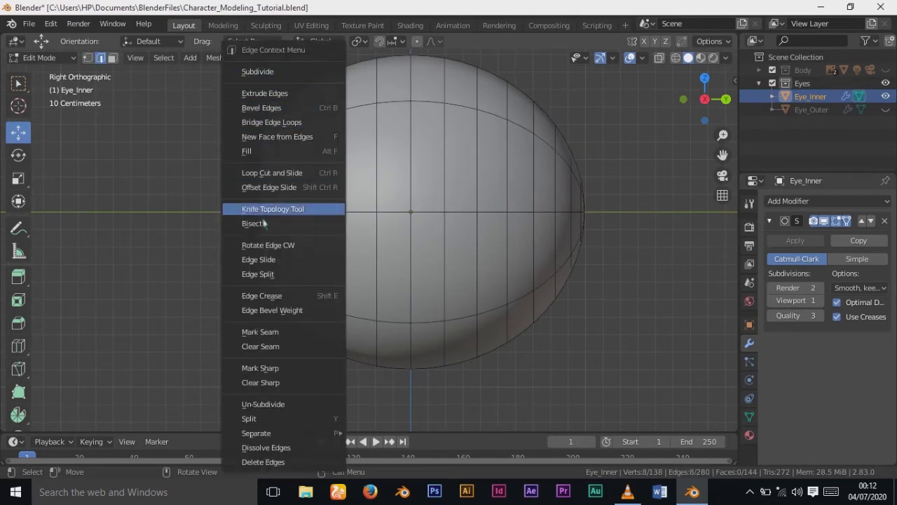
click(258, 258)
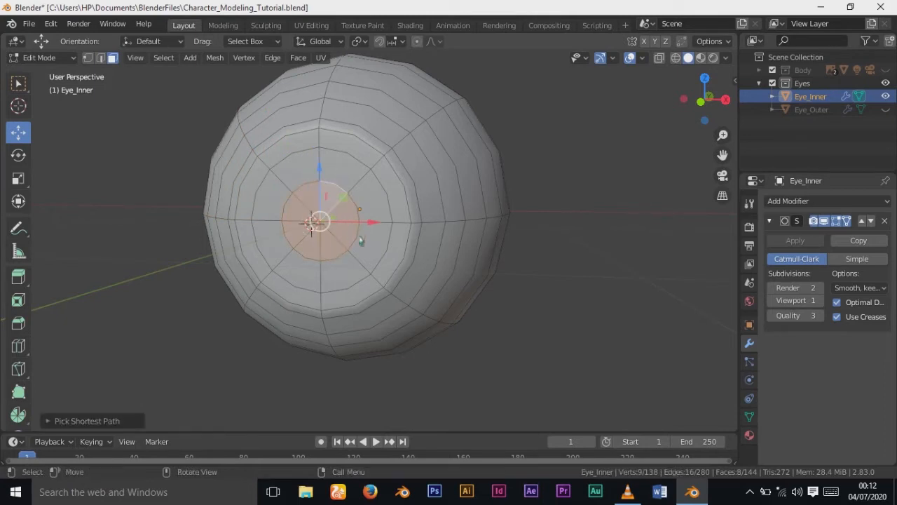
- Inset and extrude the front faces of Eye_Inner inward, then raise the Subdivision viewport level to 2
drag(320, 223, 363, 195)
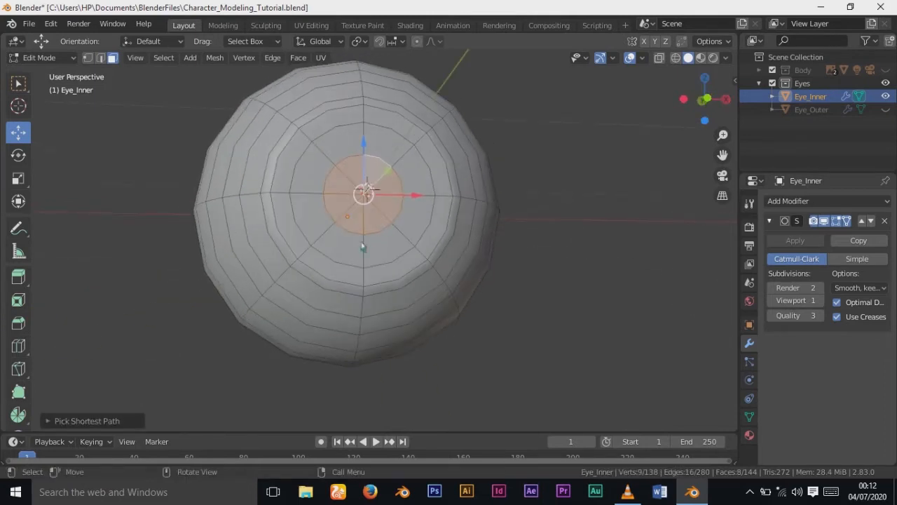
drag(364, 197, 294, 224)
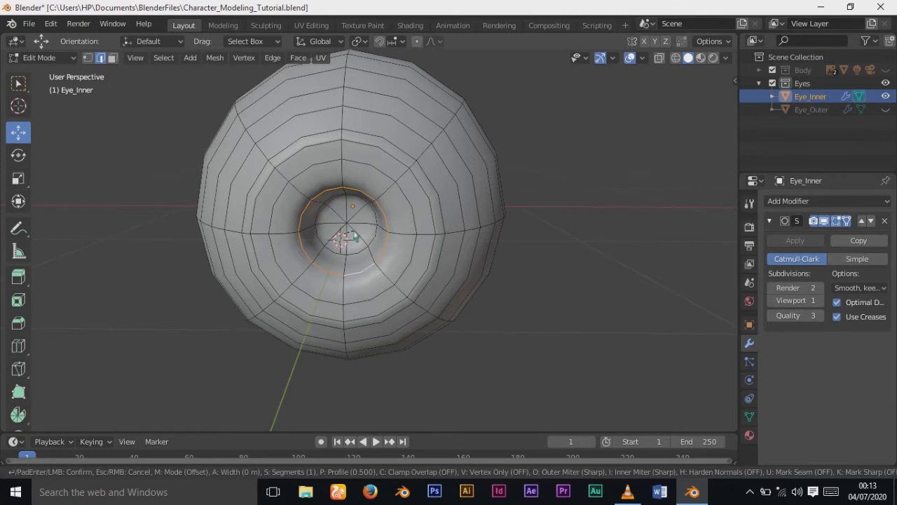
mouse_move(351, 245)
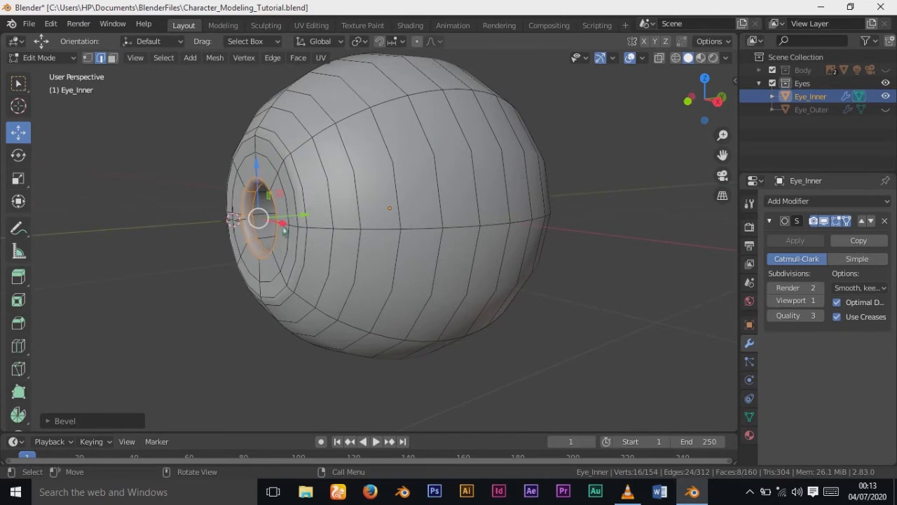
scroll(up, 3)
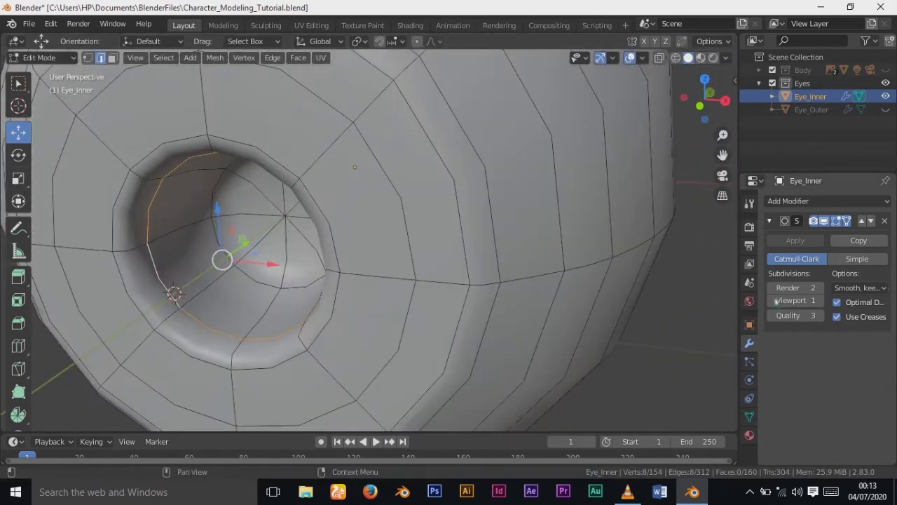
click(810, 301)
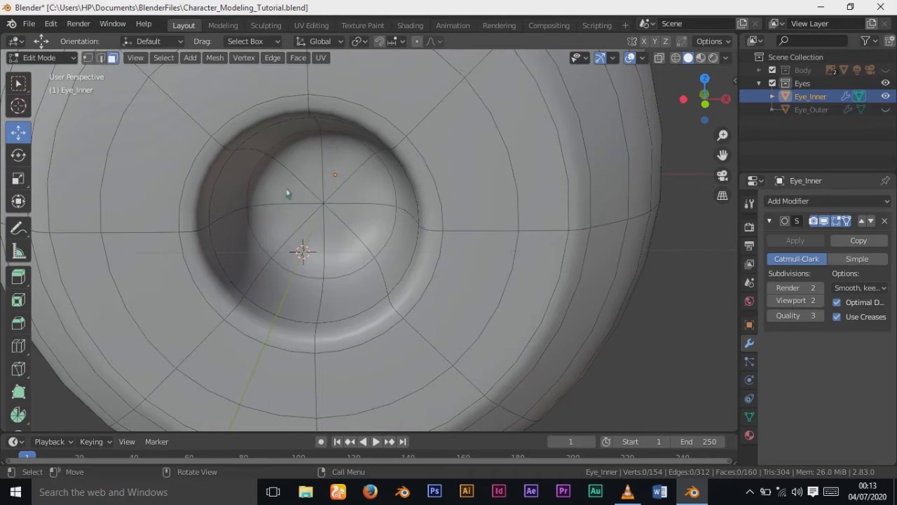
- Select the front pupil rings in wireframe and scale them to deepen the pupil recess
click(404, 343)
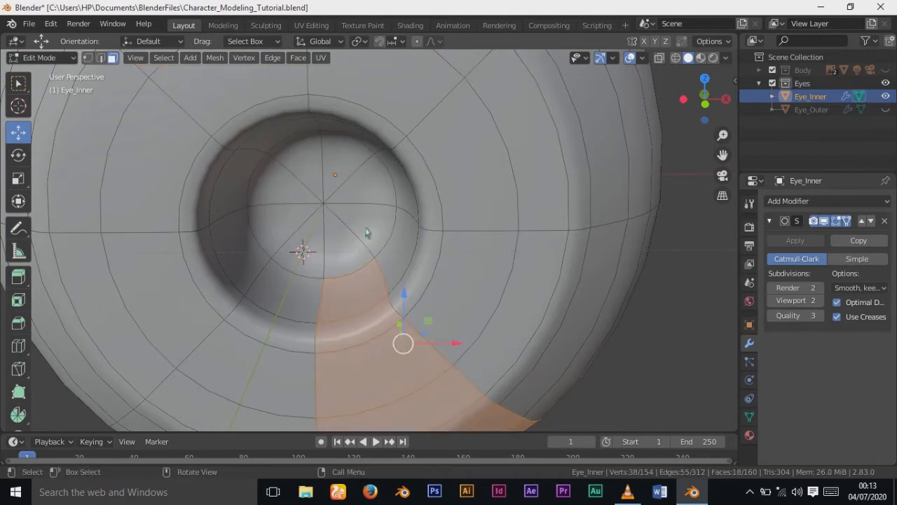
click(322, 204)
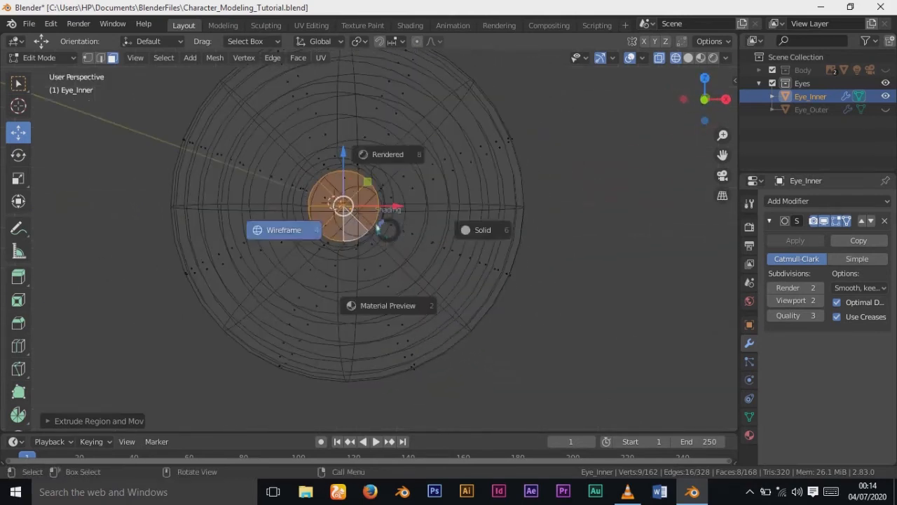
click(483, 230)
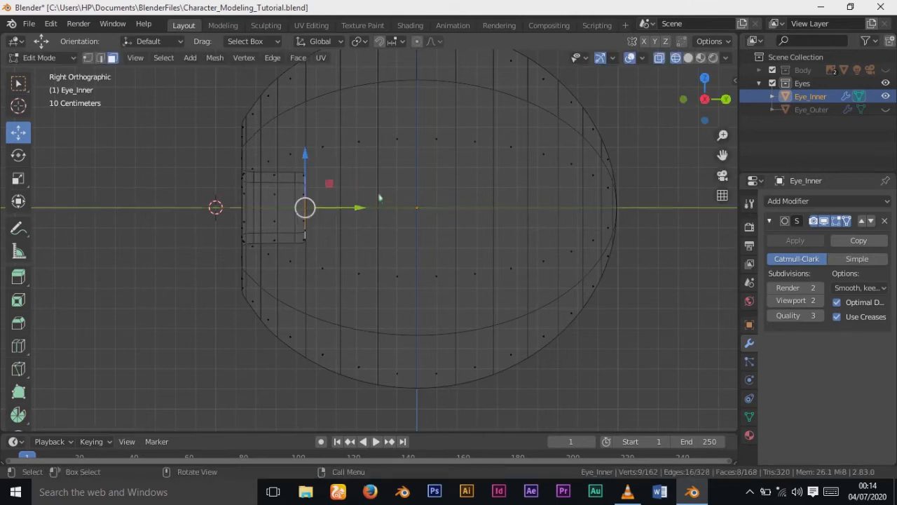
mouse_move(212, 273)
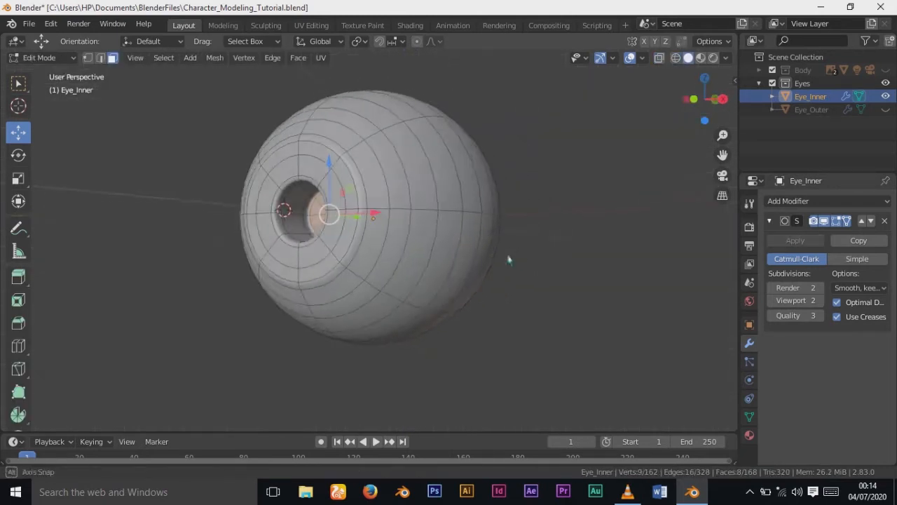
drag(420, 246, 364, 225)
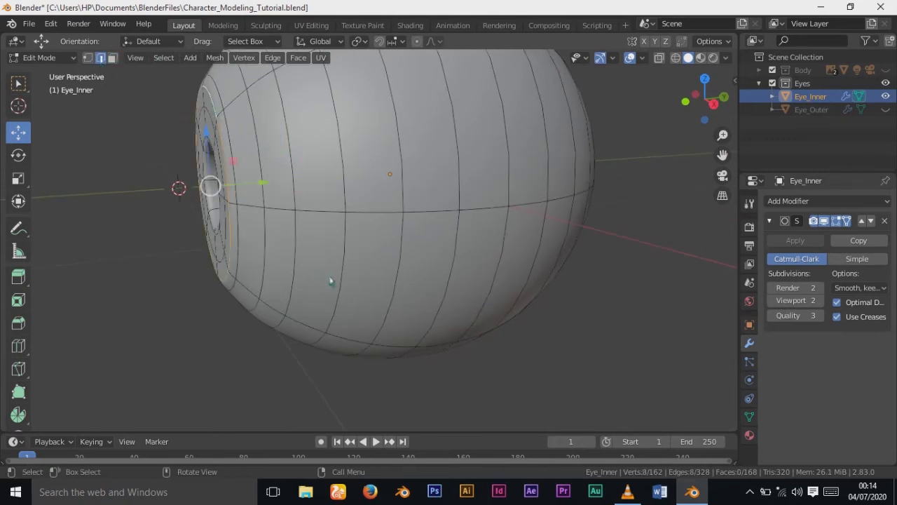
key(s)
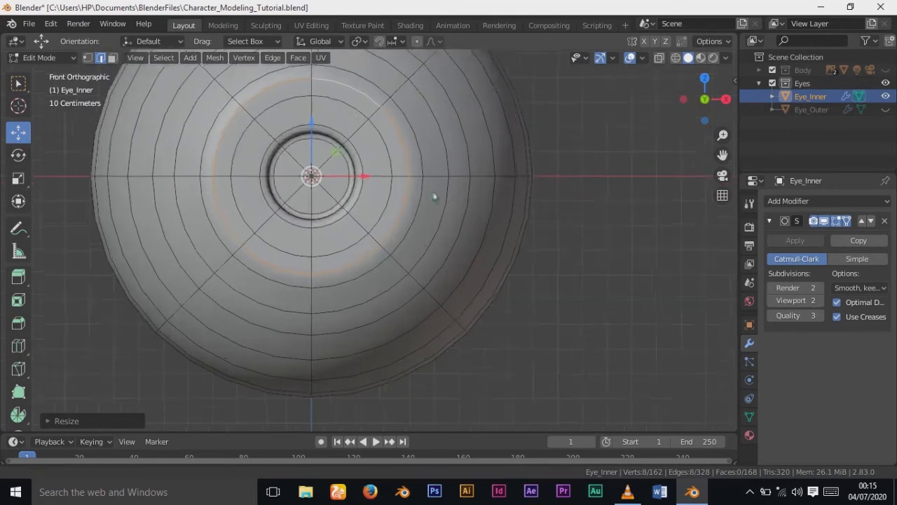
- Leave Edit Mode on Eye_Inner and make Eye_Outer the active object
key(Tab)
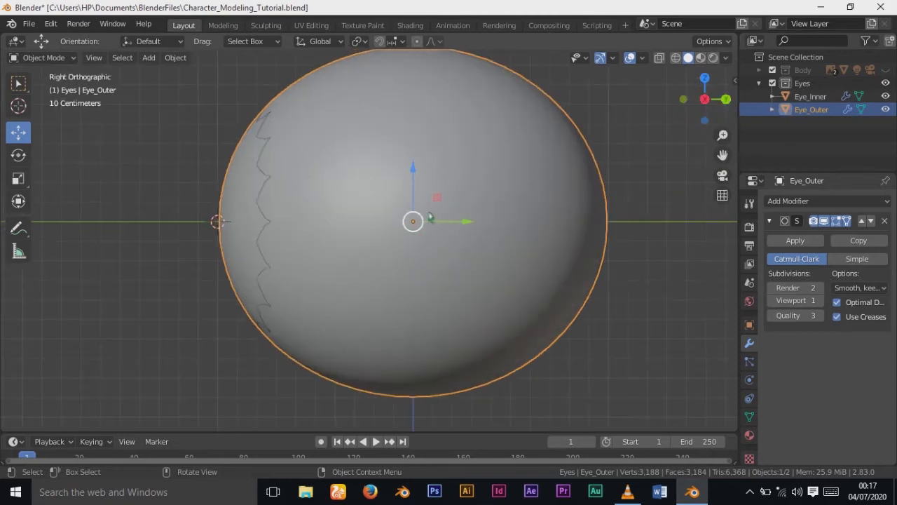
- Scale Eye_Outer down slightly and start moving its front cap from the Right view
key(s)
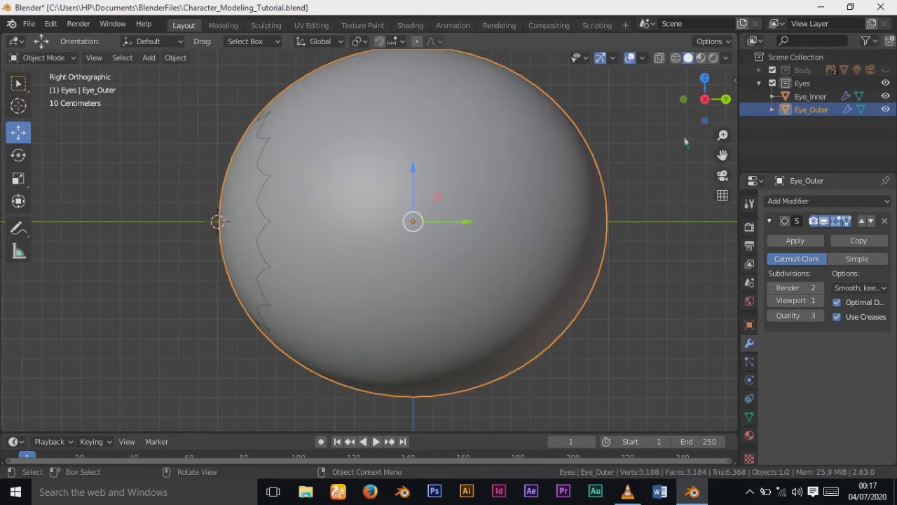
key(s)
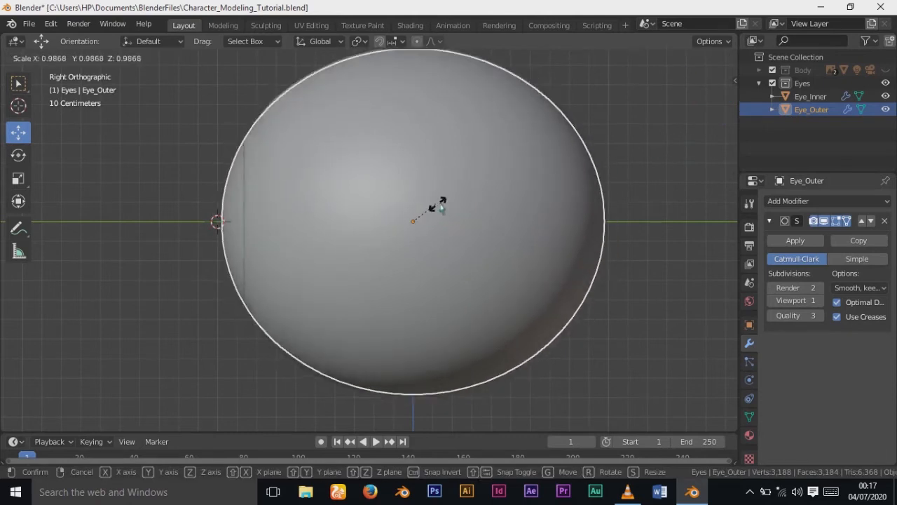
mouse_move(446, 207)
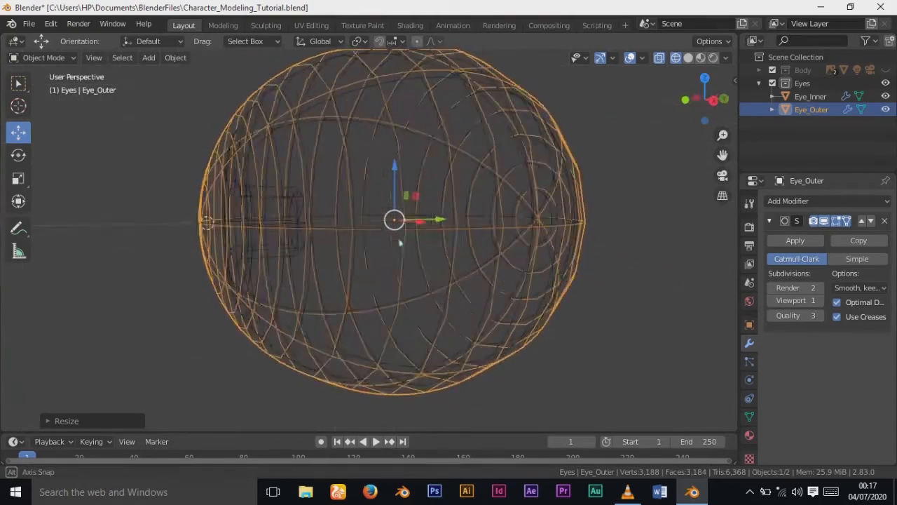
key(Tab)
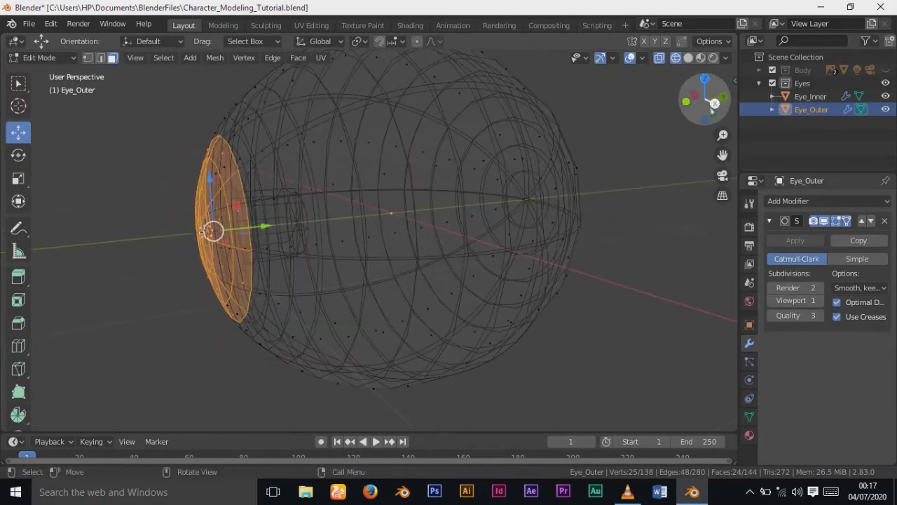
click(726, 98)
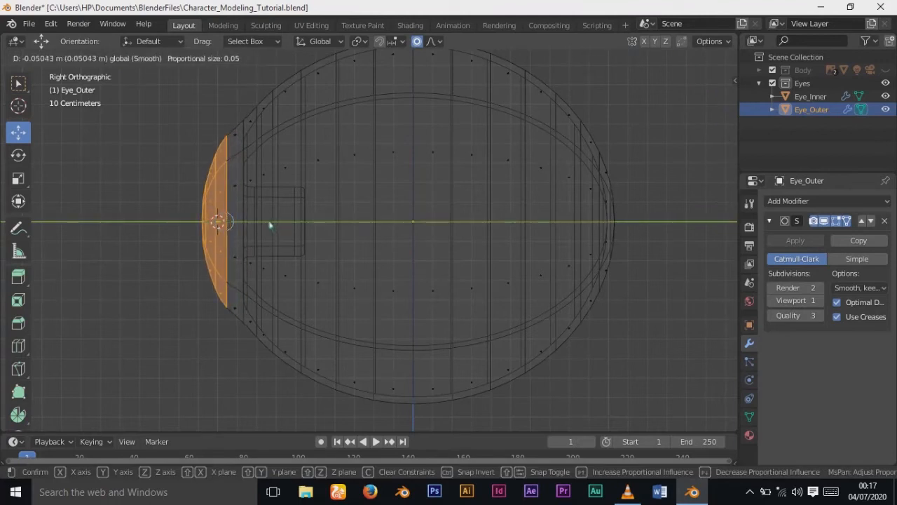
mouse_move(272, 225)
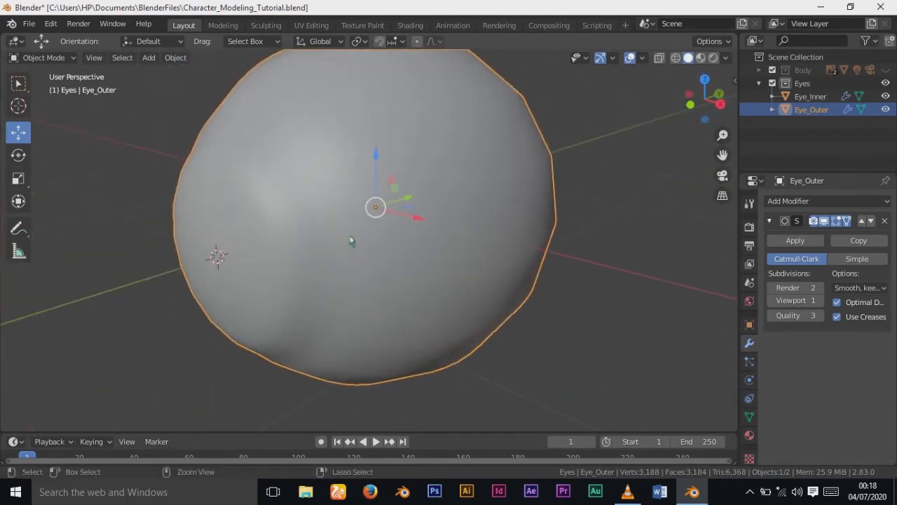
- Grab the front vertices of Eye_Outer with proportional editing to start the corneal bulge
key(Tab)
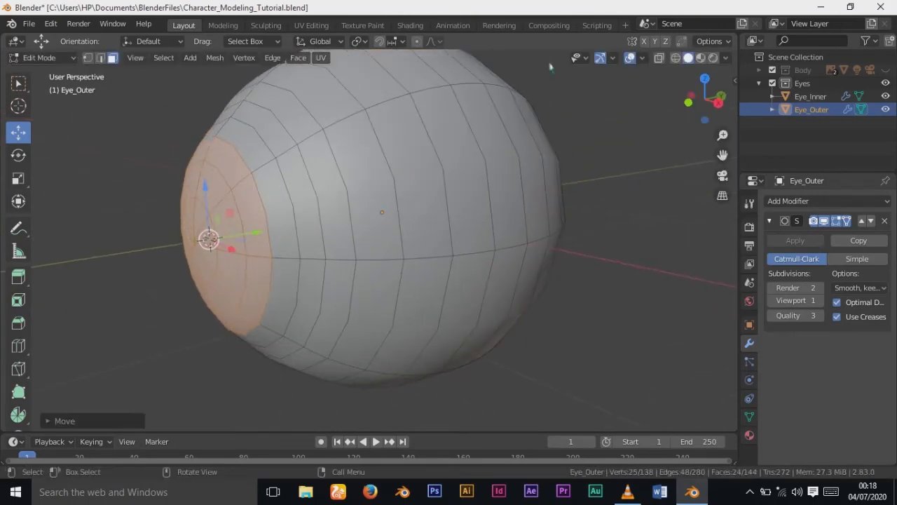
click(87, 58)
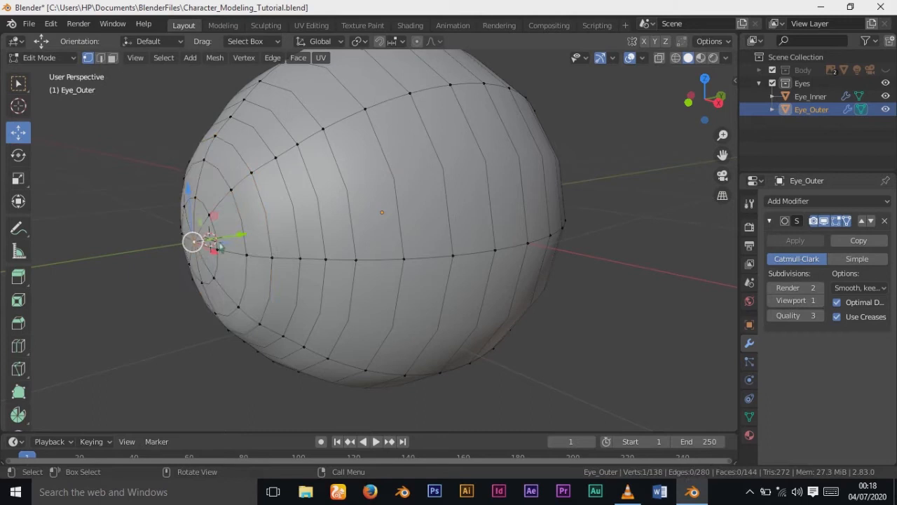
key(g)
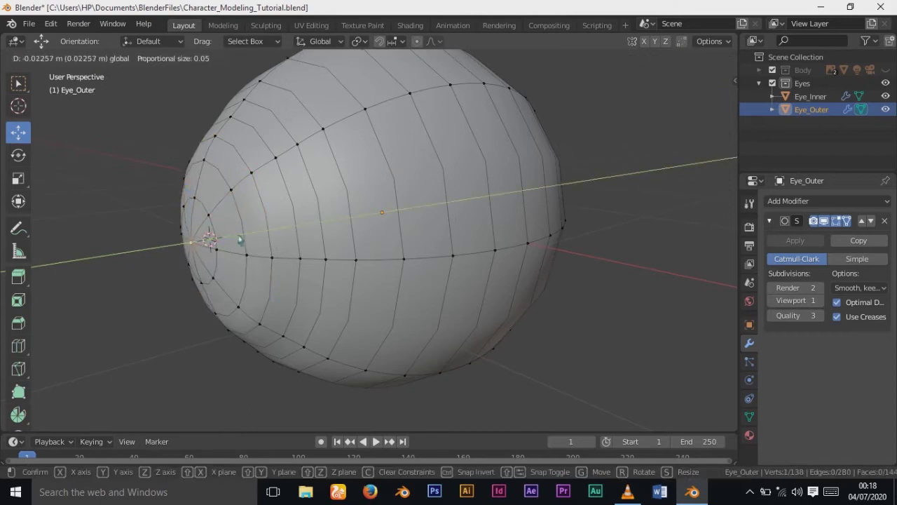
key(Tab)
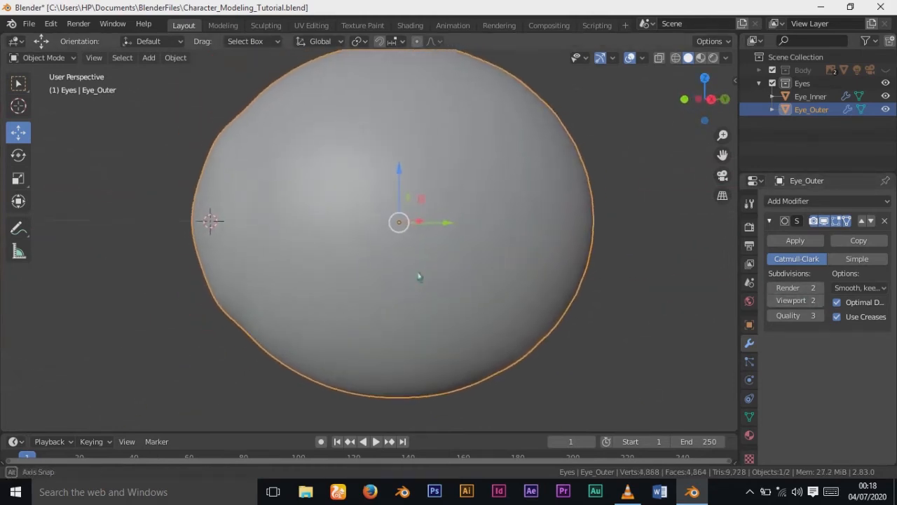
- Nudge another front vertex to finish the bulge and return to Object Mode
key(Tab)
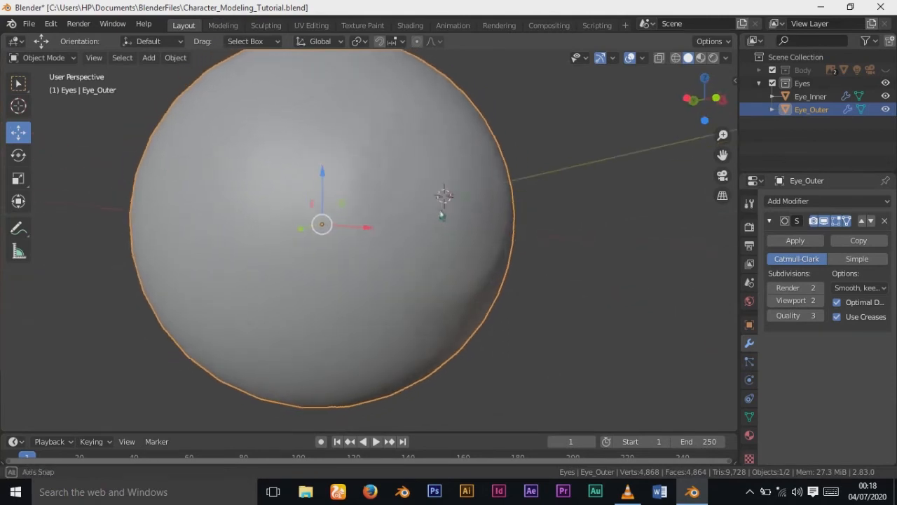
key(Tab)
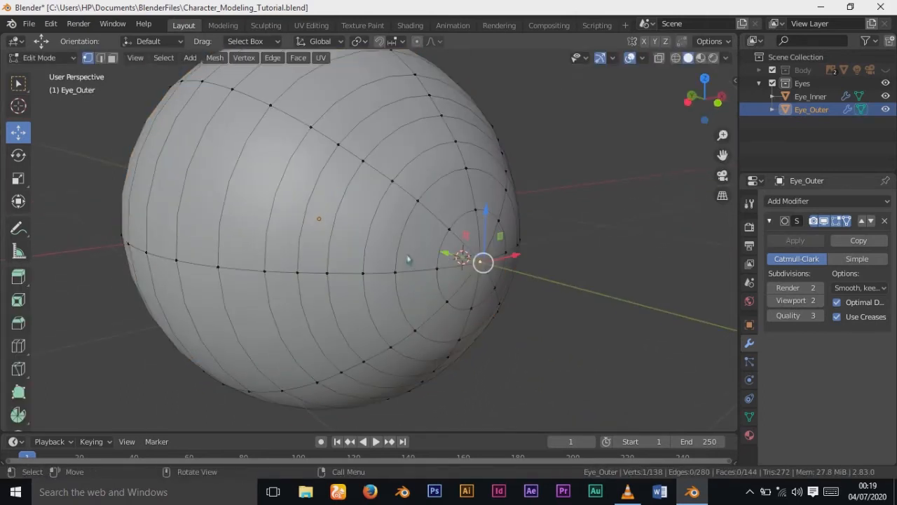
click(463, 258)
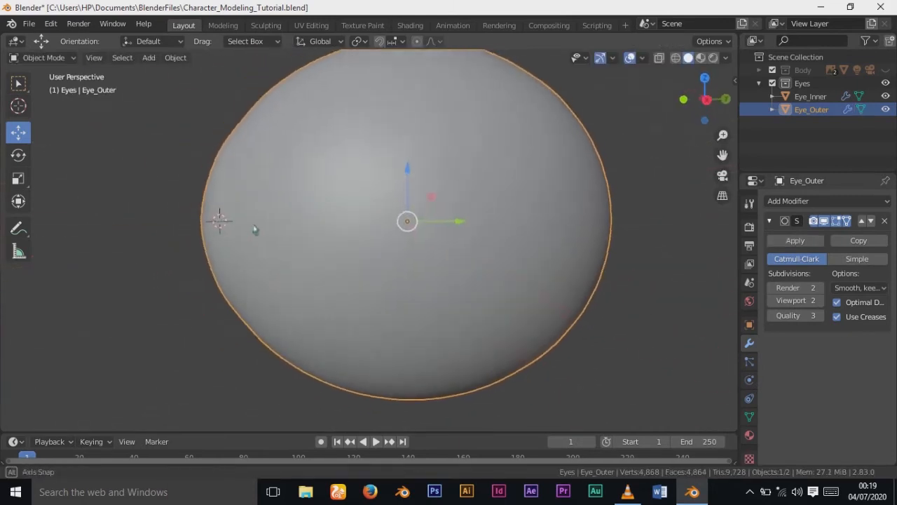
key(Tab)
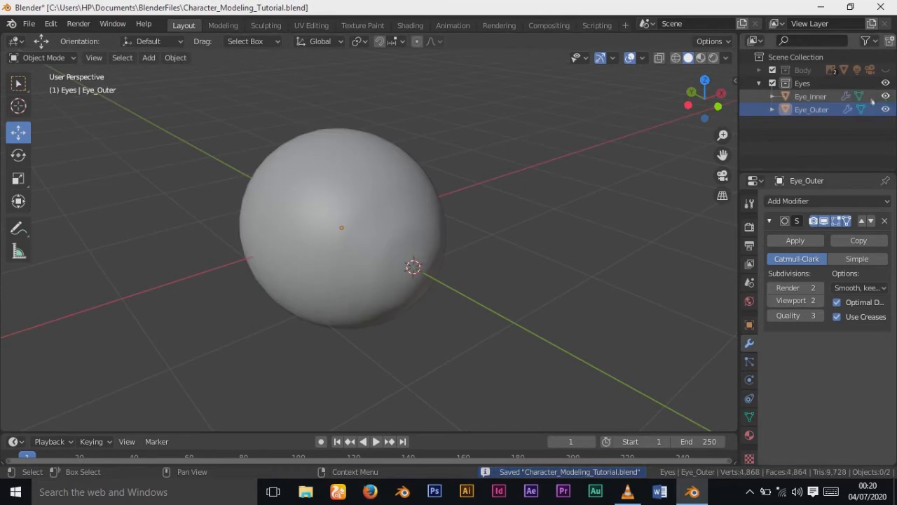
- Save the file, unhide the Body and select both eyeball spheres zoomed in
drag(413, 267, 358, 277)
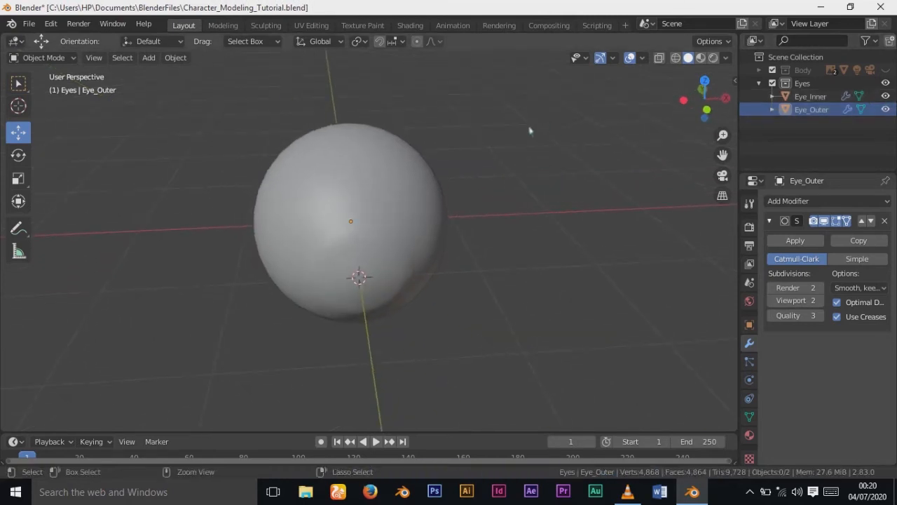
key(ctrl+s)
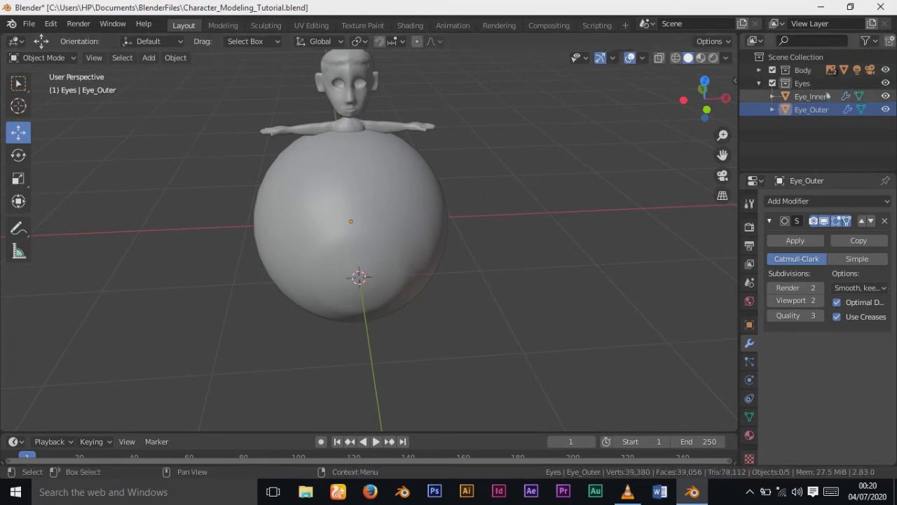
click(811, 95)
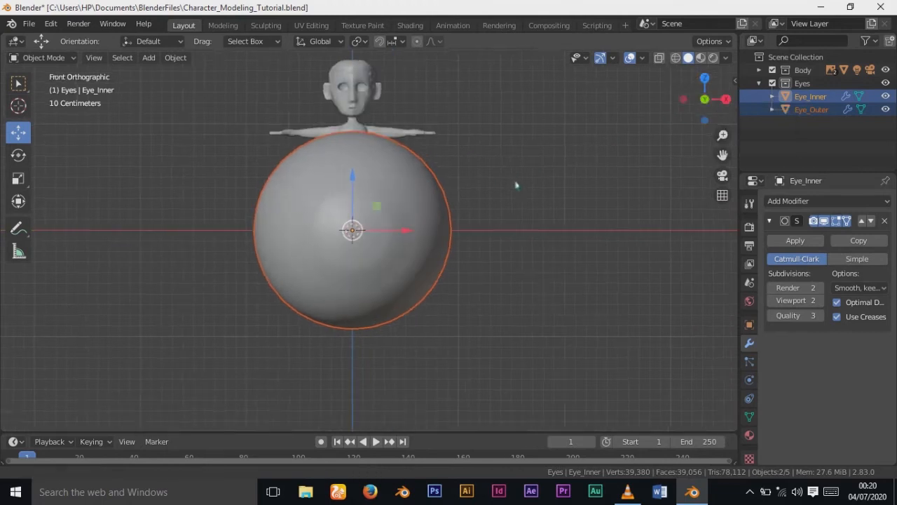
drag(350, 231, 281, 266)
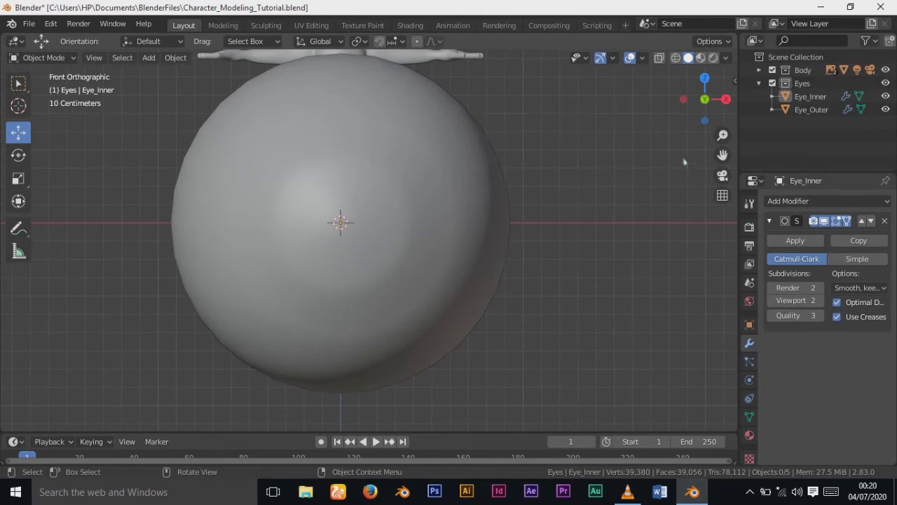
click(810, 109)
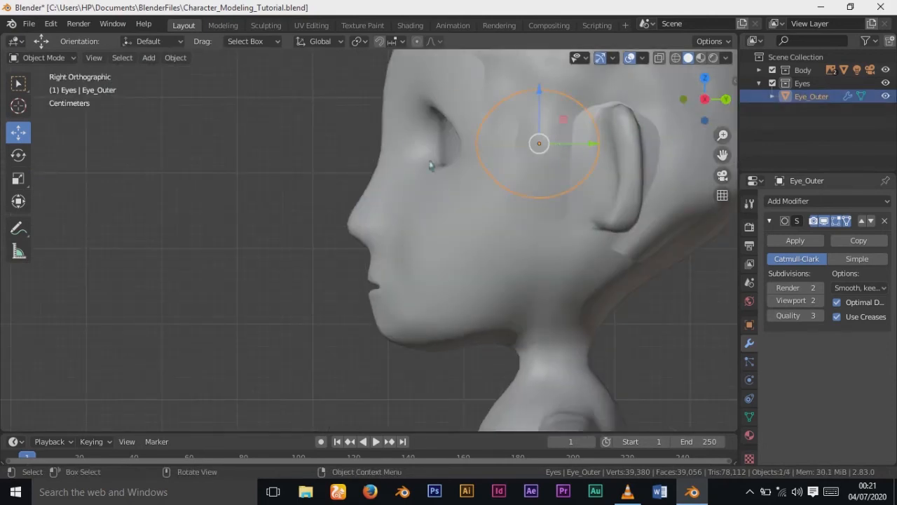
- Move Eye_Outer into the eye socket and adjust its depth from the Right view
key(g)
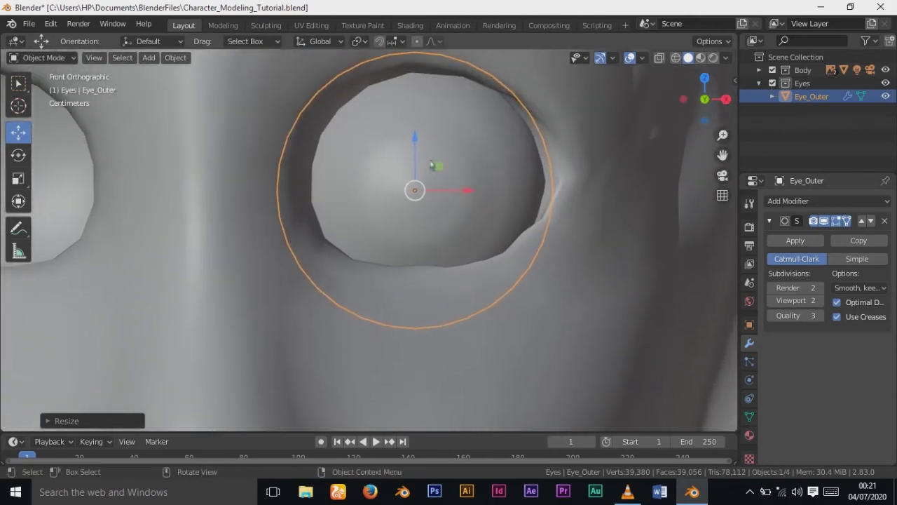
key(g)
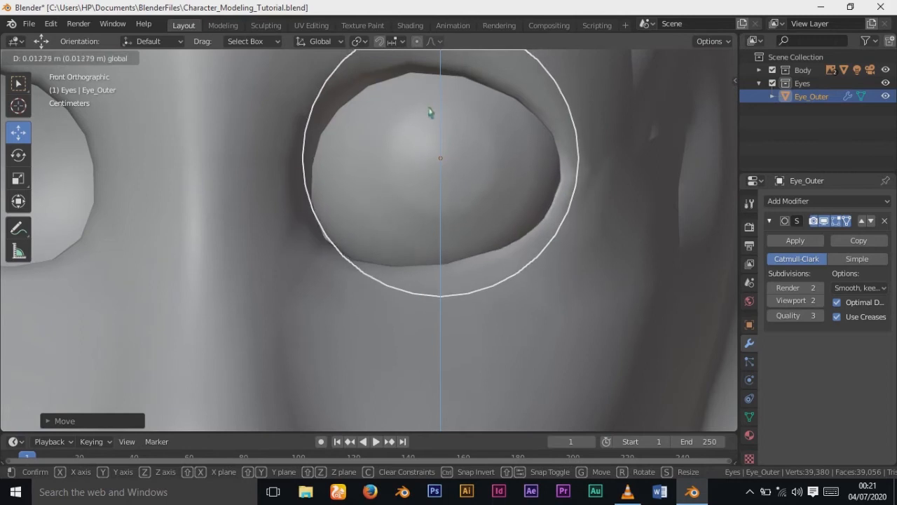
mouse_move(491, 169)
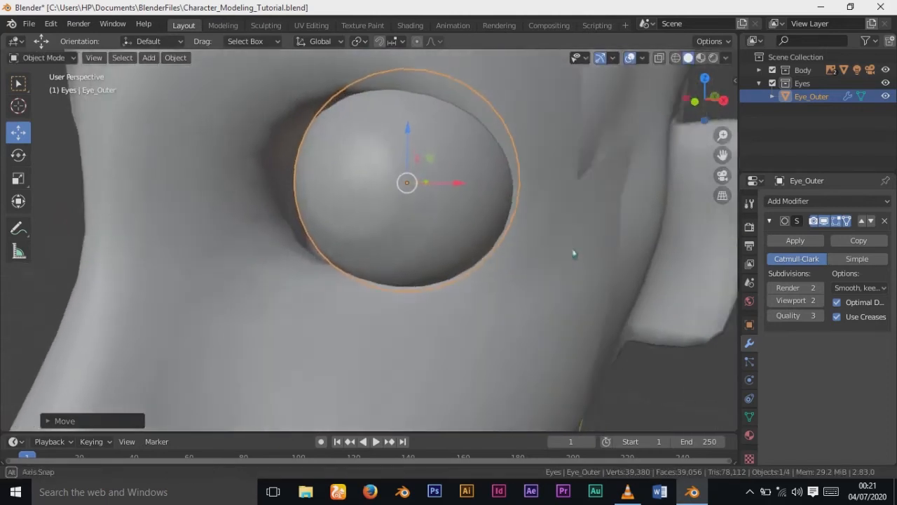
drag(421, 211, 393, 196)
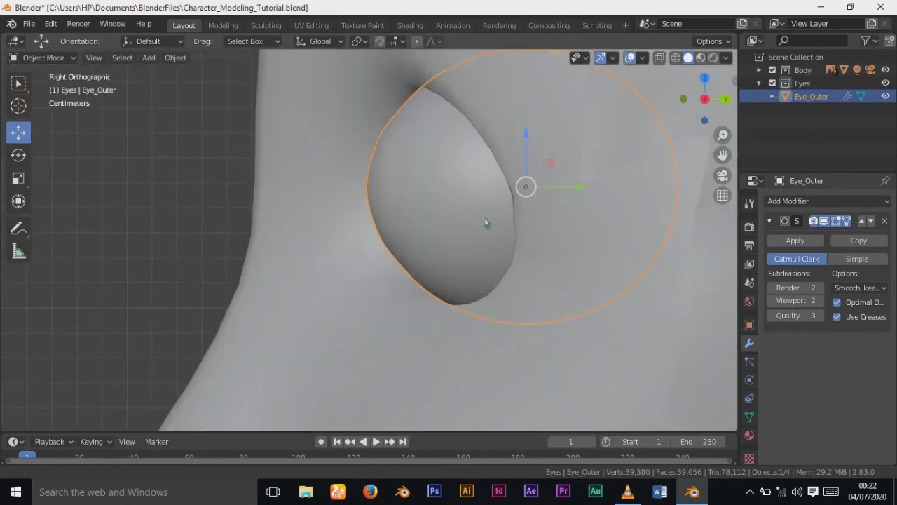
drag(526, 187, 458, 211)
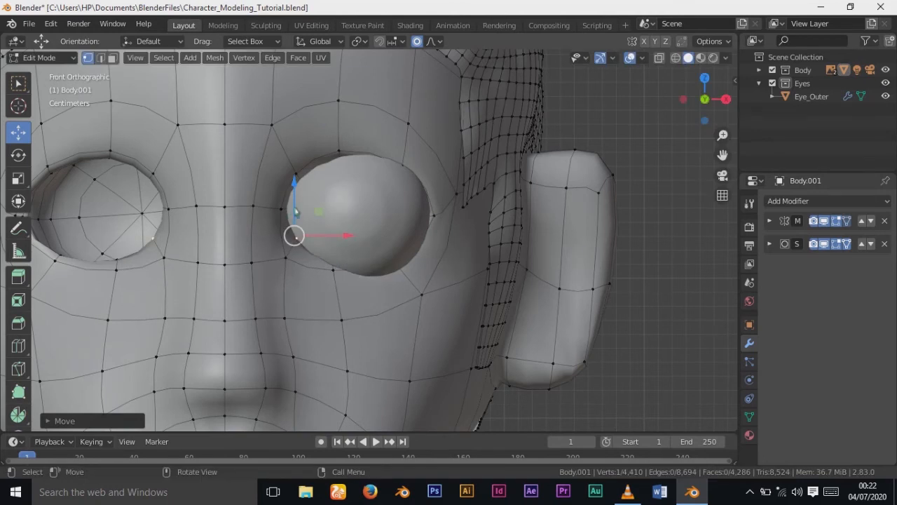
- Pull the upper and lower socket vertices of Body.001 in toward the eyeball
drag(294, 235, 283, 207)
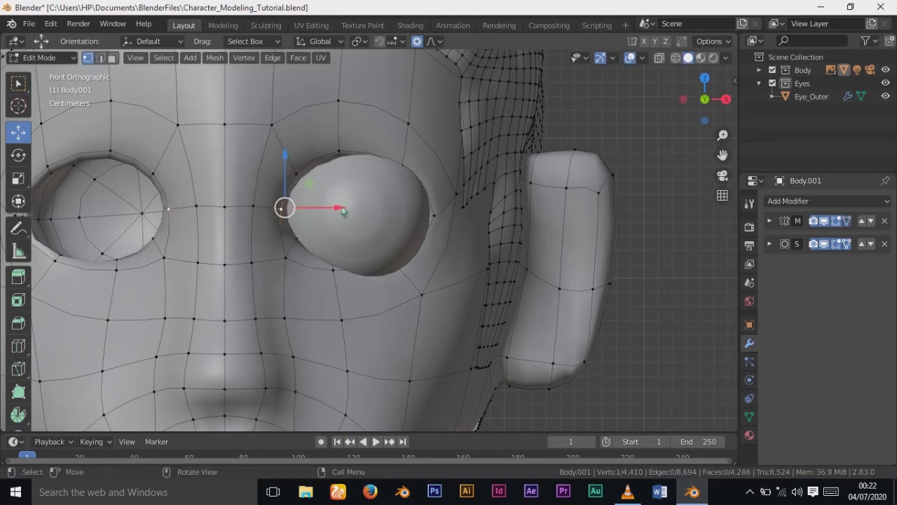
scroll(down, 3)
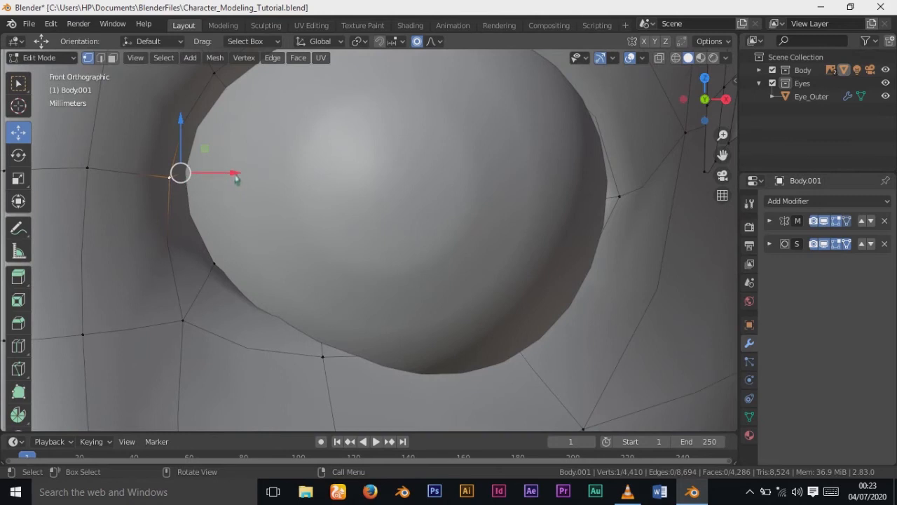
key(g)
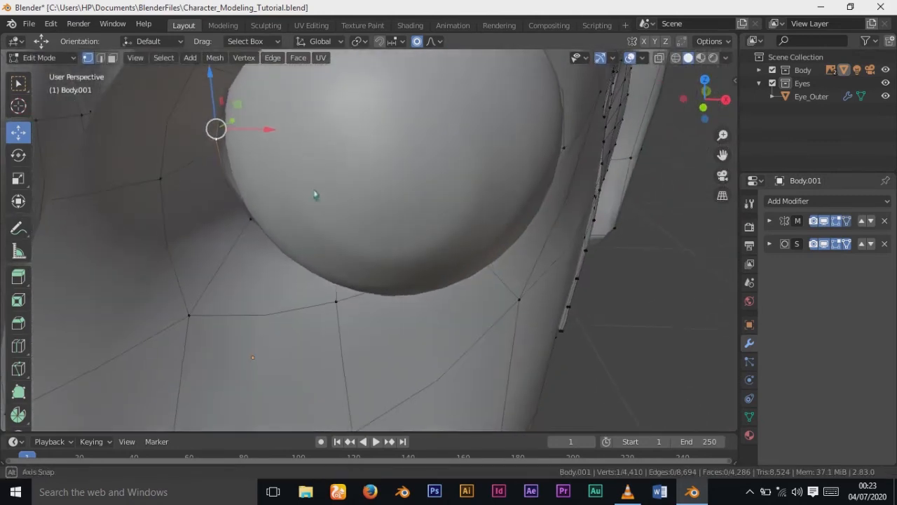
key(g)
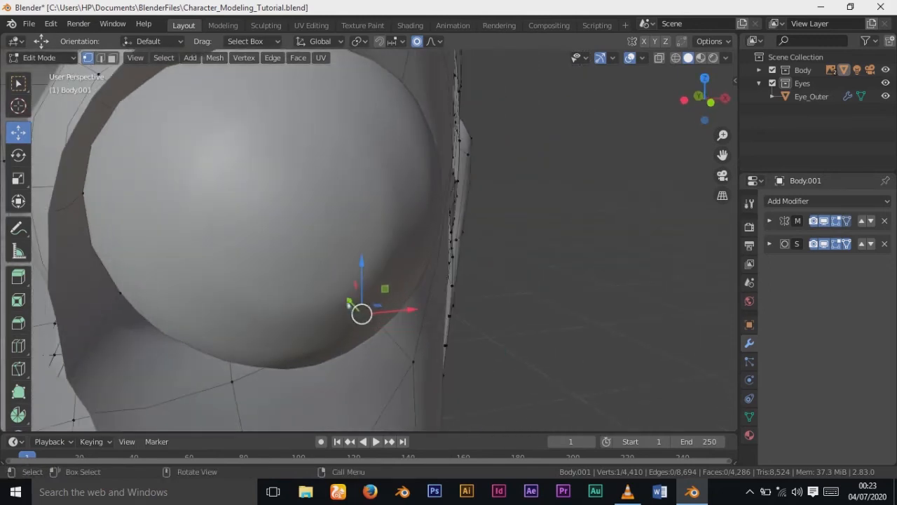
key(g)
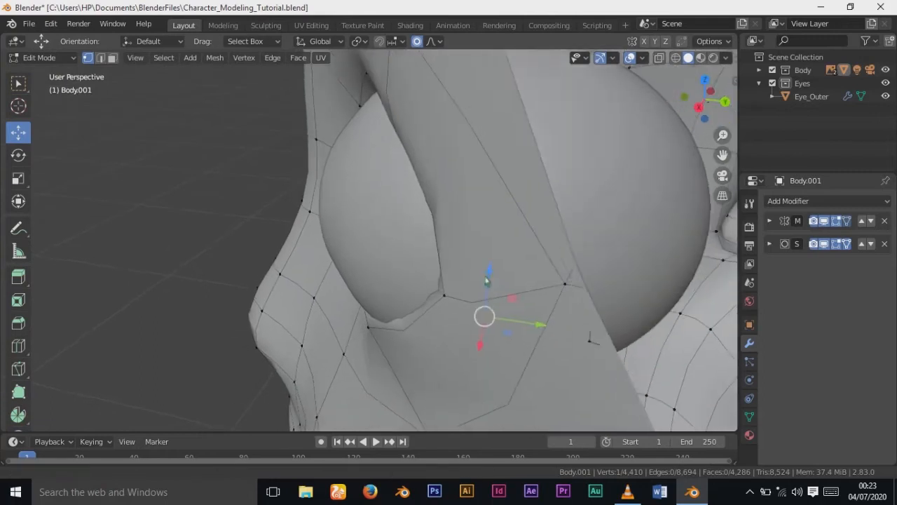
drag(484, 316, 484, 281)
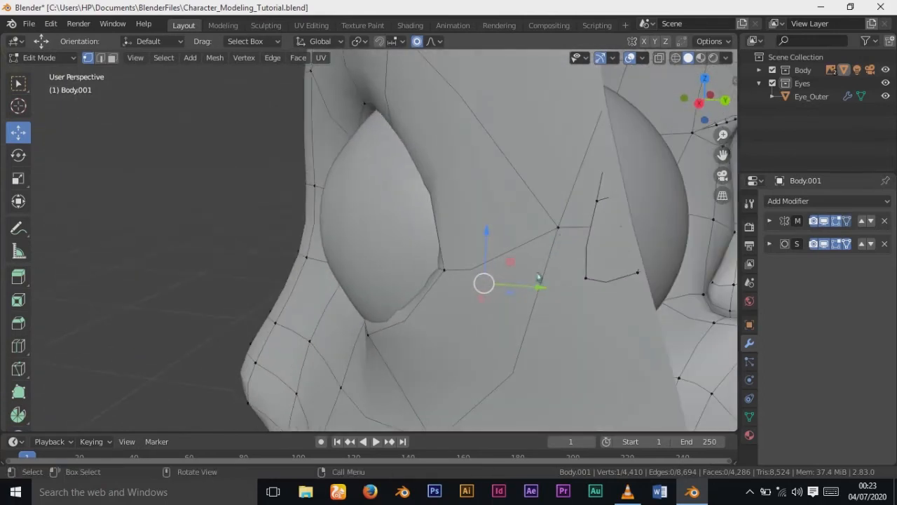
- Tuck the remaining socket vertices into place, scale the socket ring around the eye and confirm
key(g)
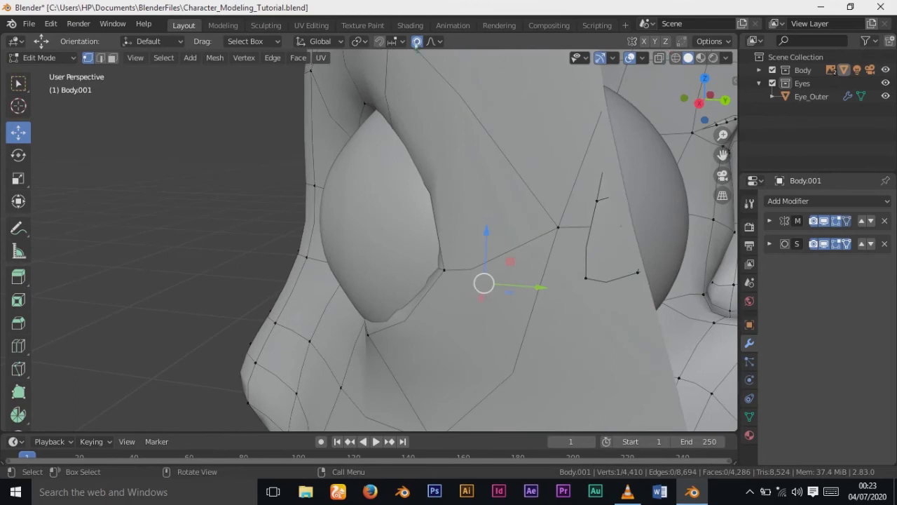
key(g)
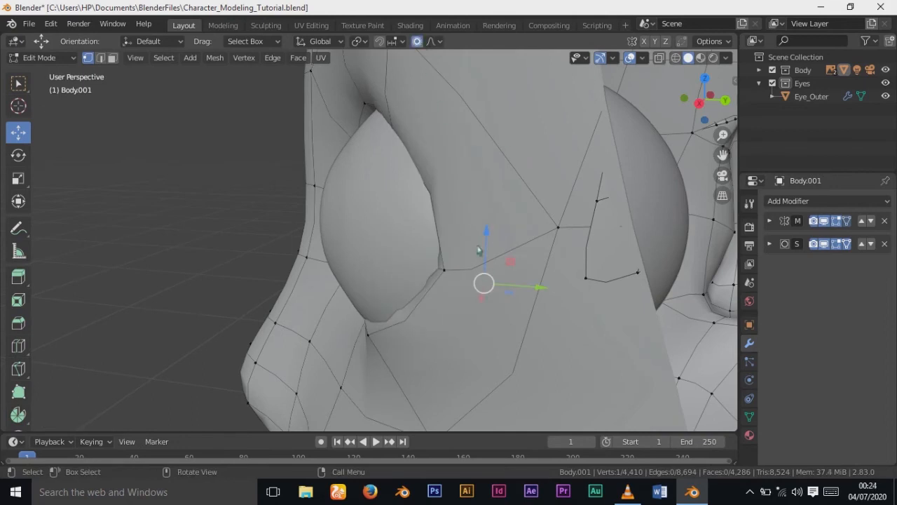
key(g)
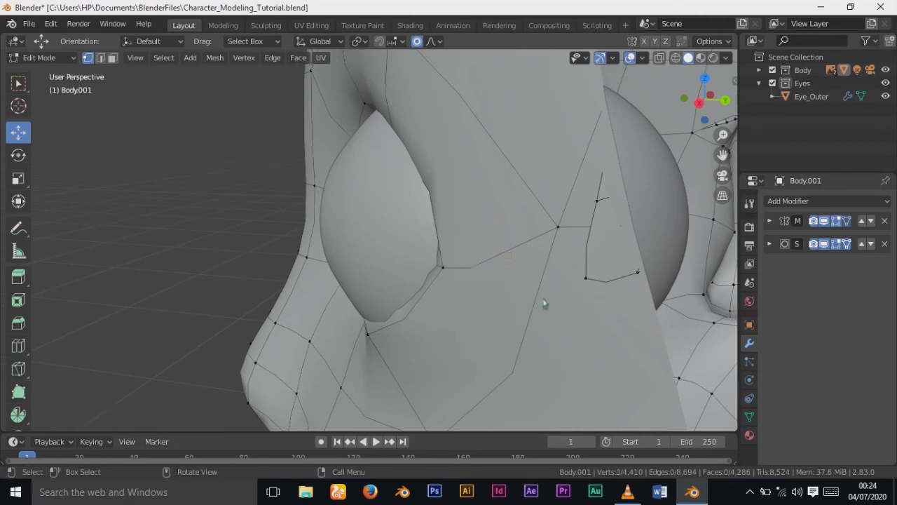
click(482, 278)
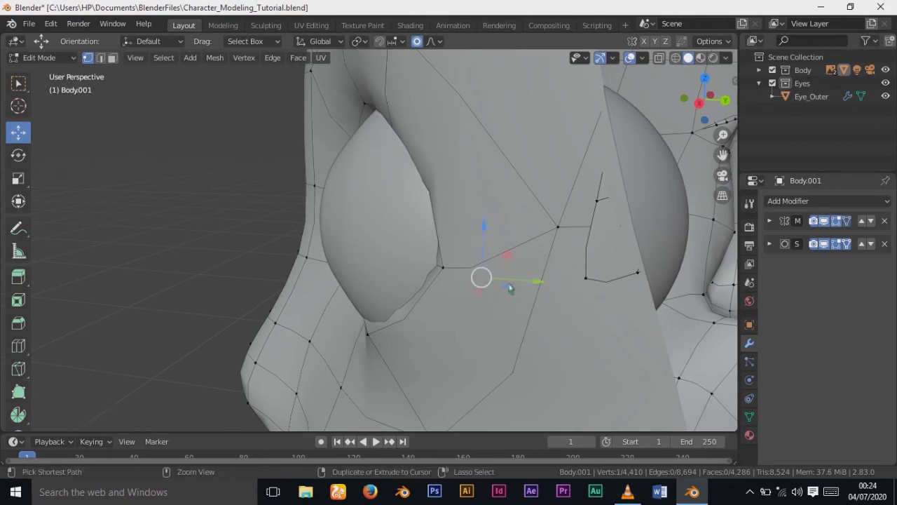
key(g)
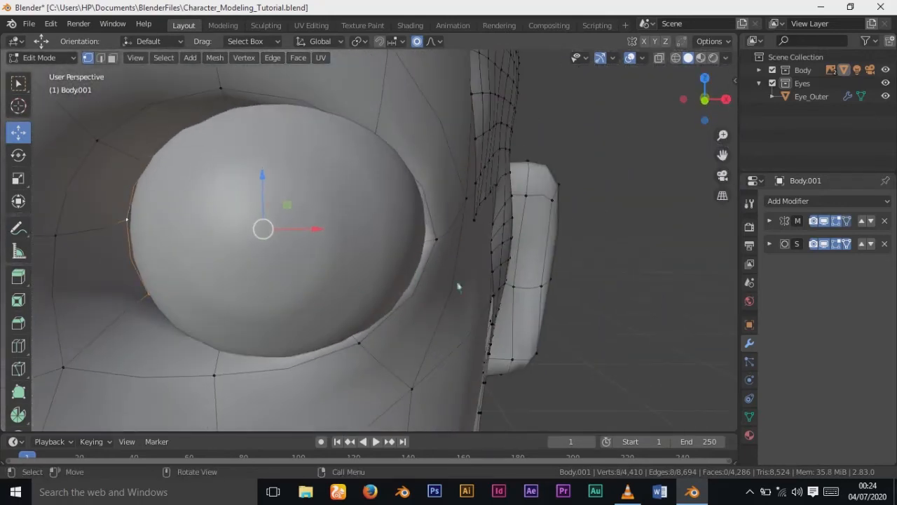
key(s)
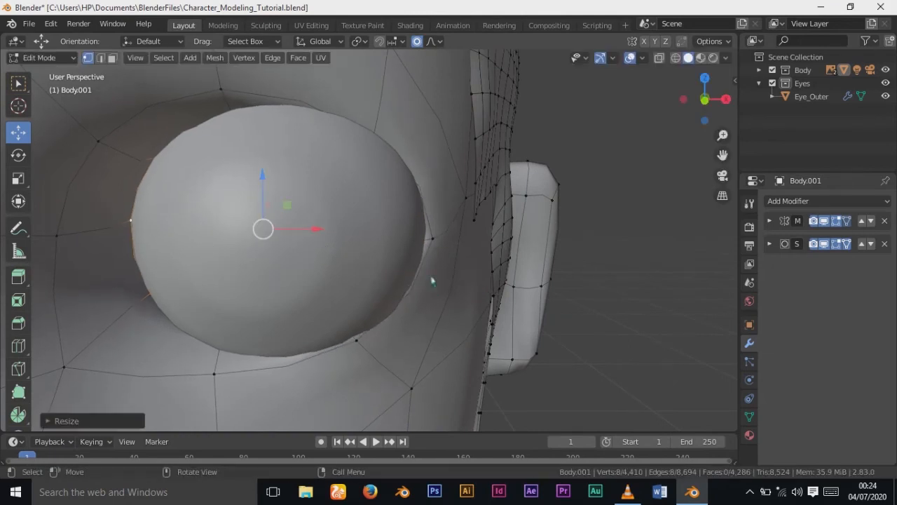
key(Tab)
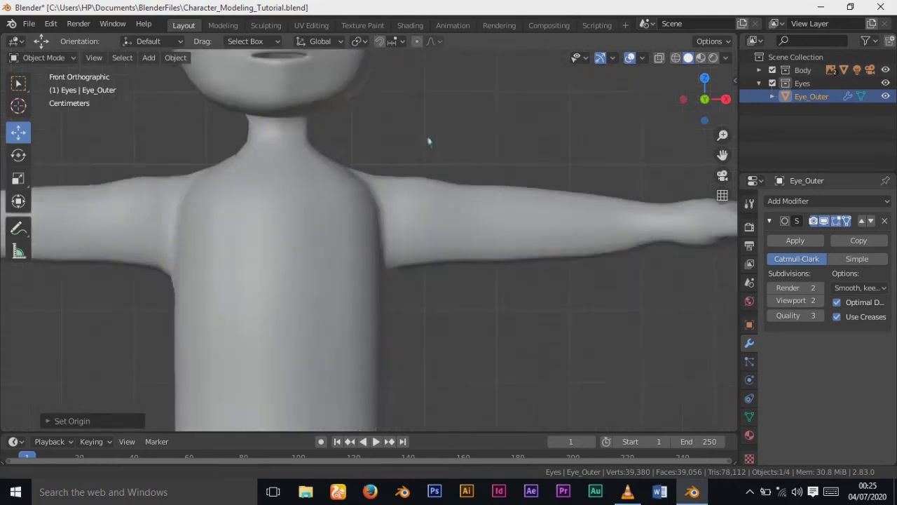
- Add a Mirror modifier to the eyeball so a matching eye fills the other socket
scroll(down, 3)
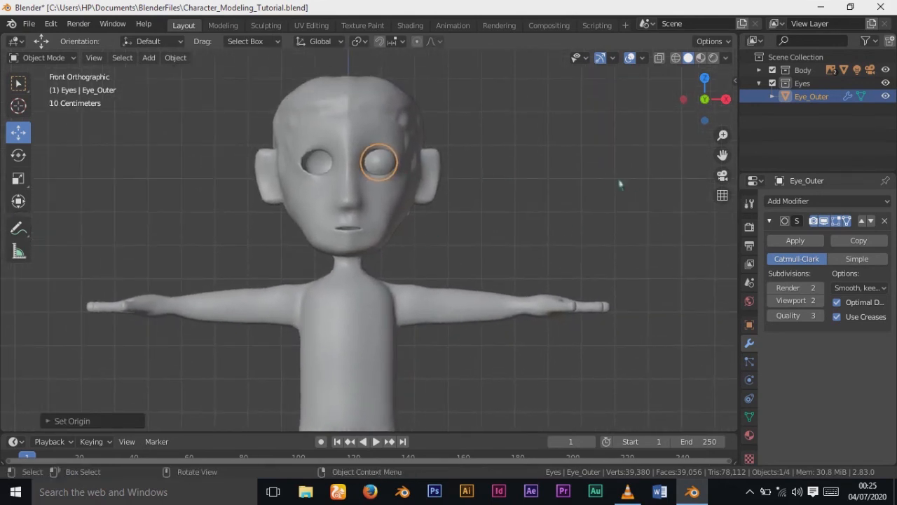
click(828, 201)
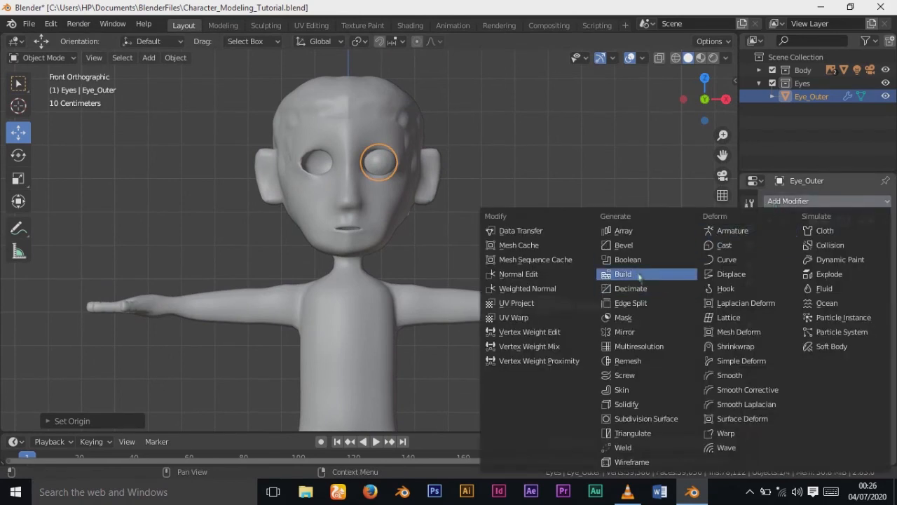
click(623, 331)
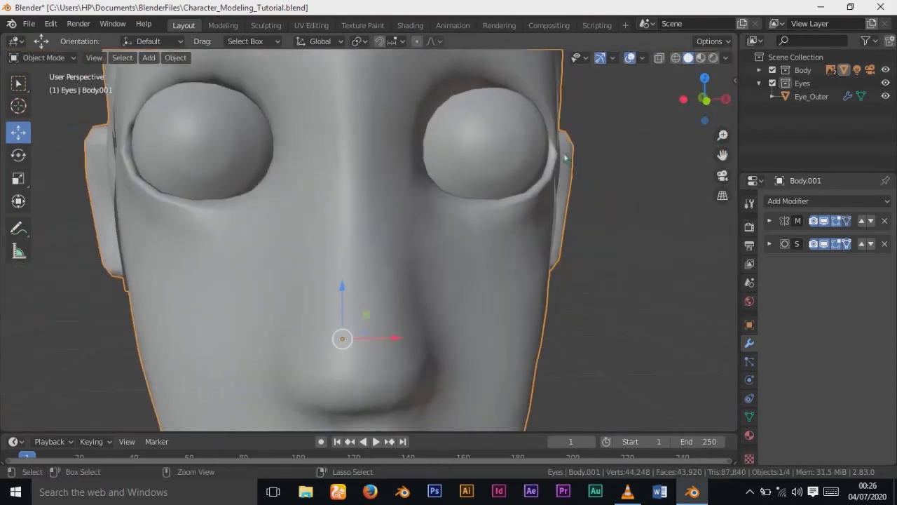
- Move the socket rim vertices of Body.001 to hug the mirrored eyeball more closely
key(Tab)
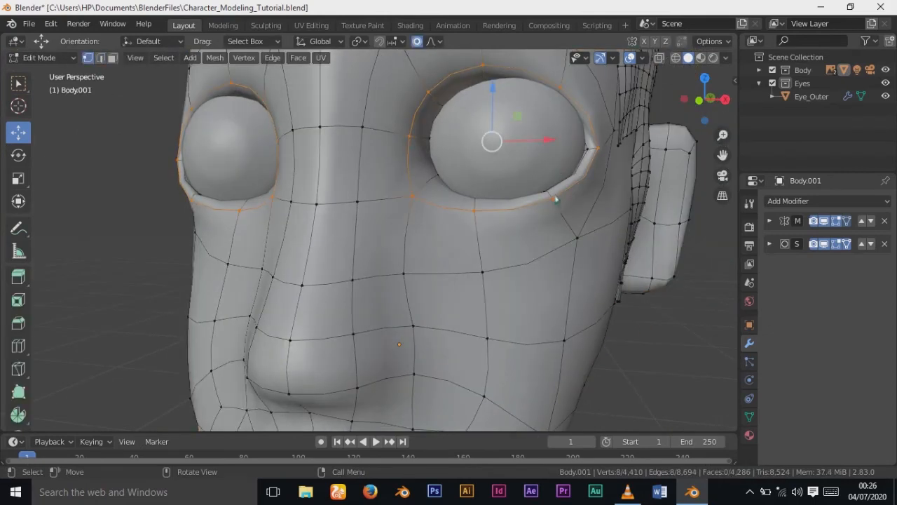
key(g)
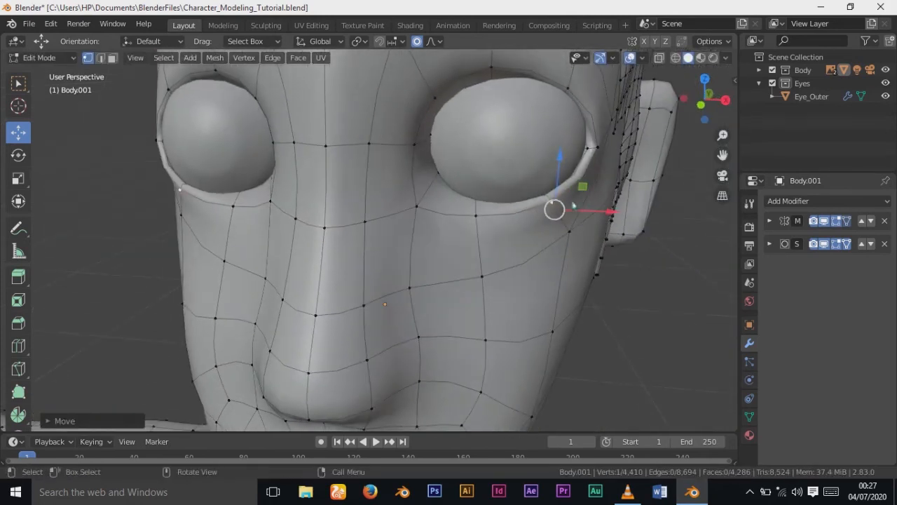
click(42, 57)
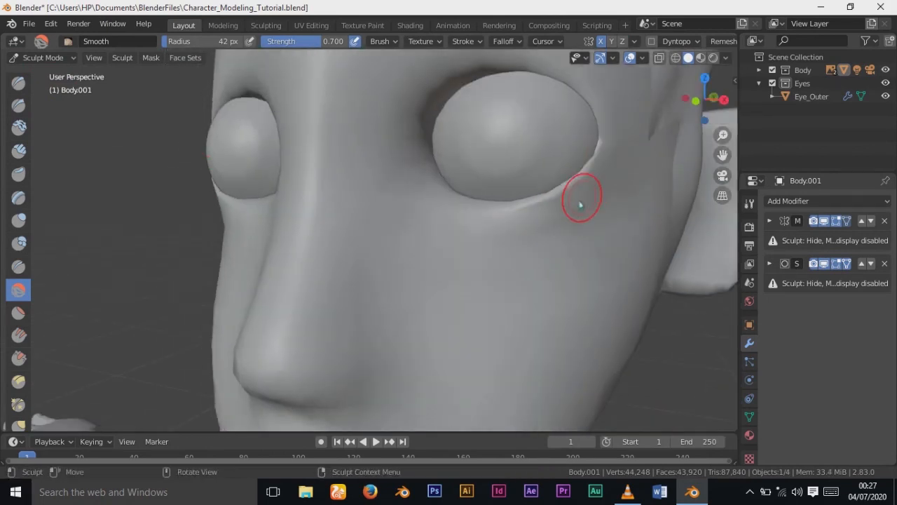
- Smooth the skin beneath the eye and along the lower socket rim with the Smooth brush
drag(578, 200, 351, 91)
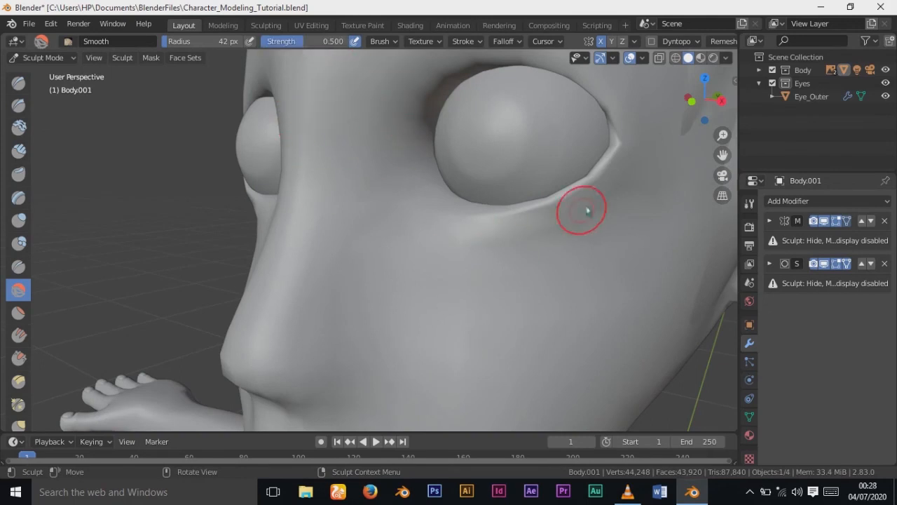
drag(581, 210, 519, 250)
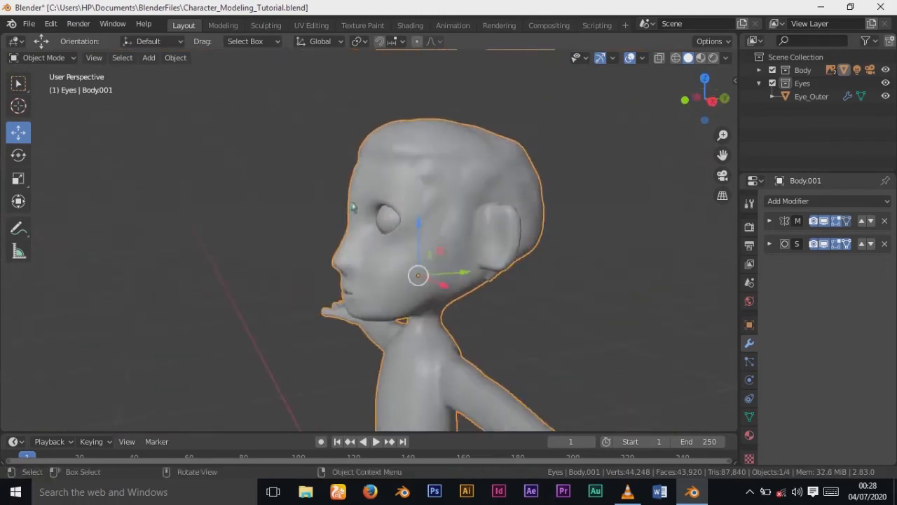
- Orbit to a front view and zoom out to see the full T-posed character with both eyes
drag(421, 273, 351, 275)
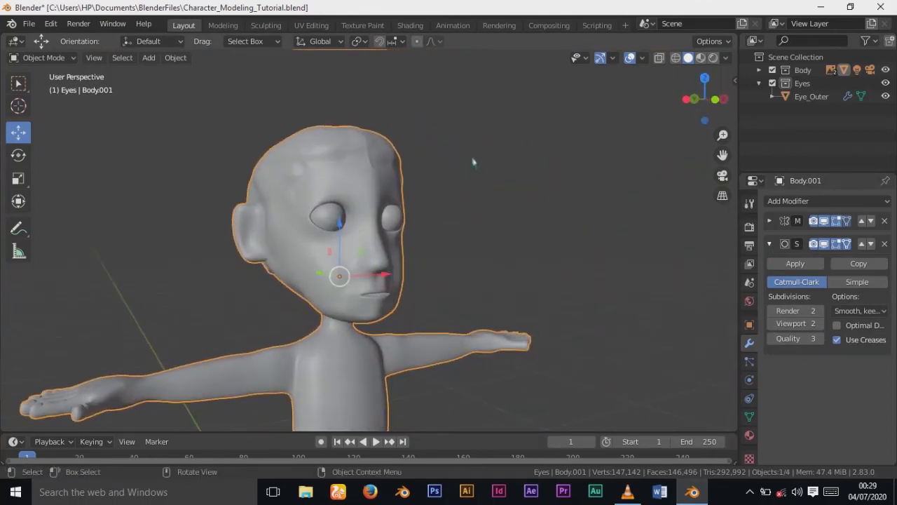
scroll(down, 3)
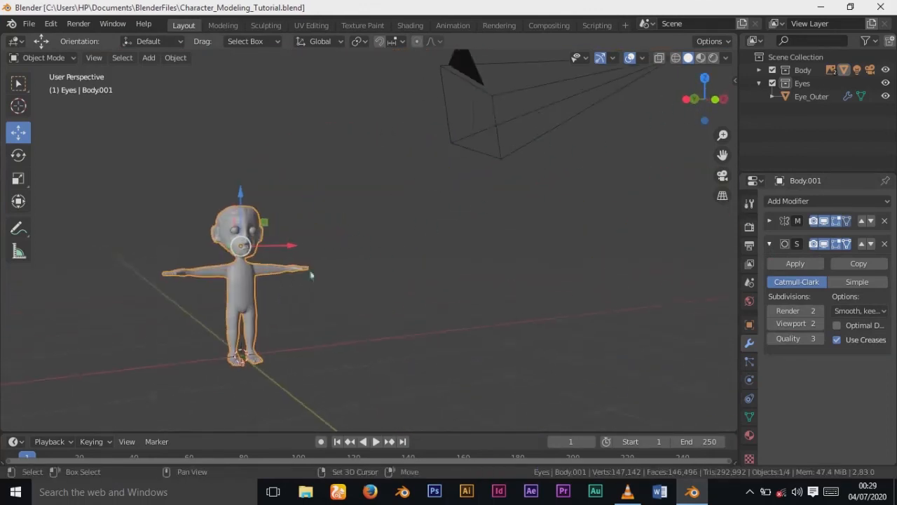